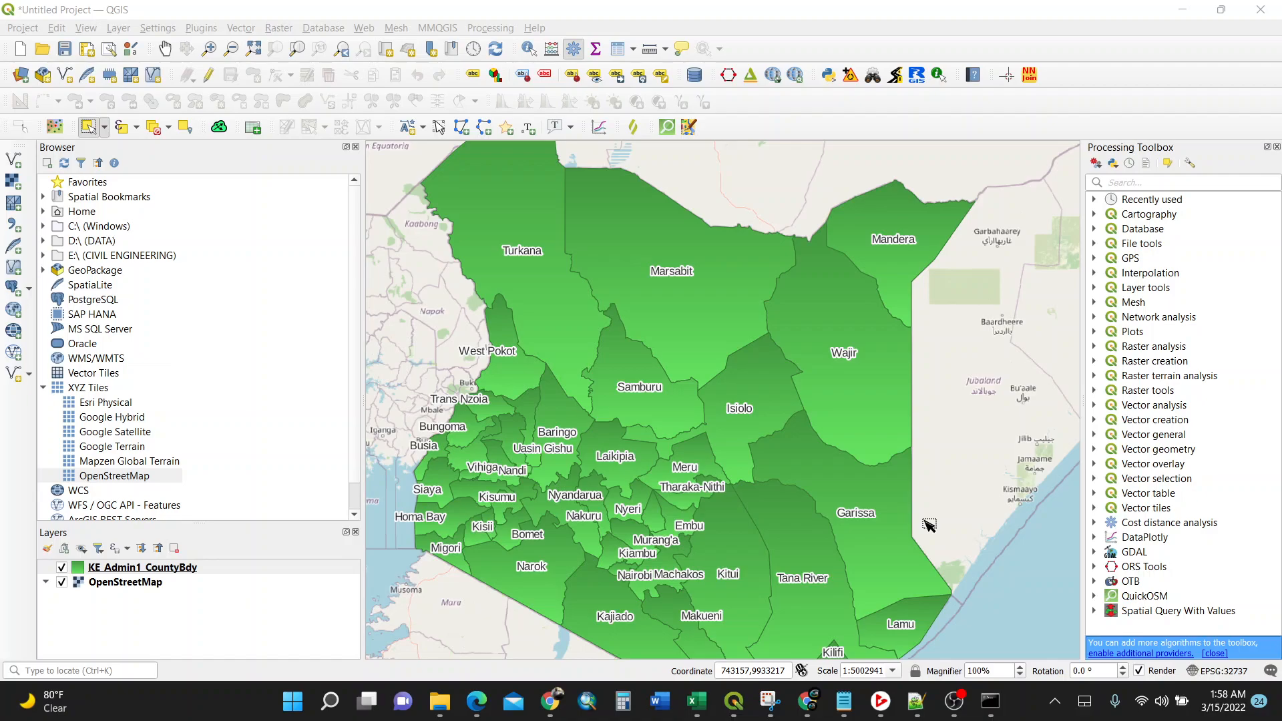
mouse_move(1109, 395)
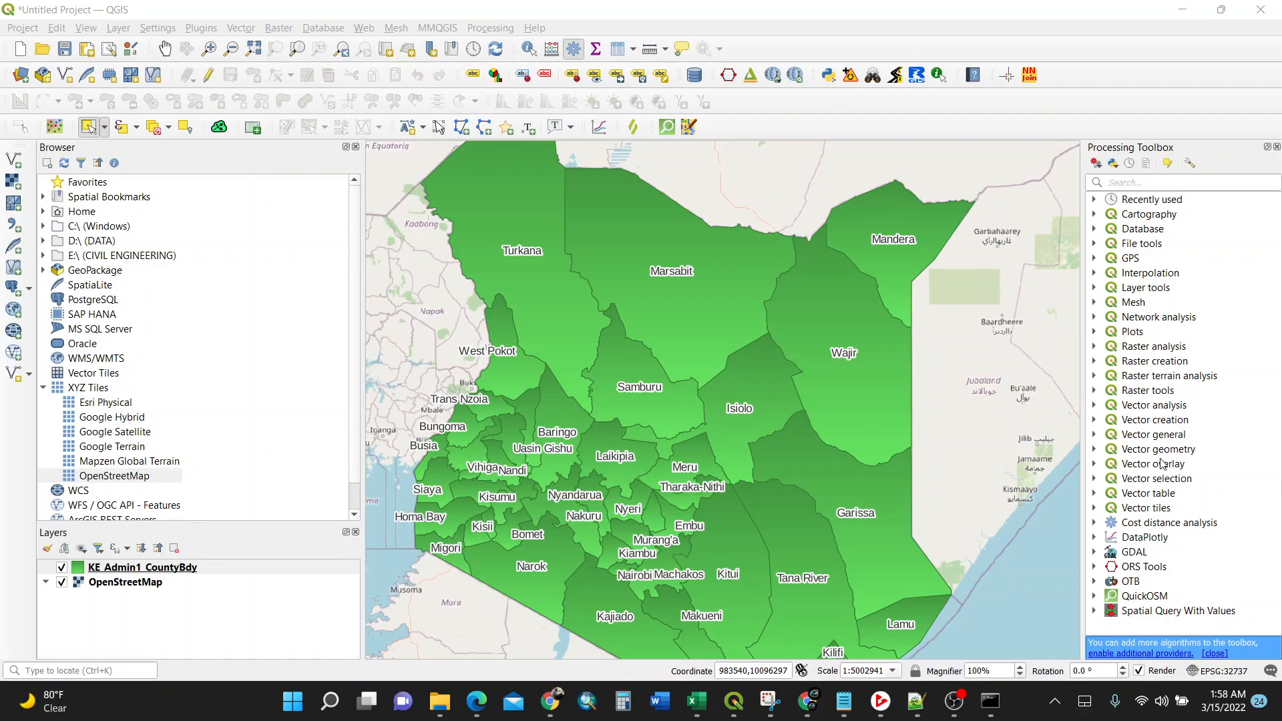
mouse_move(1185, 199)
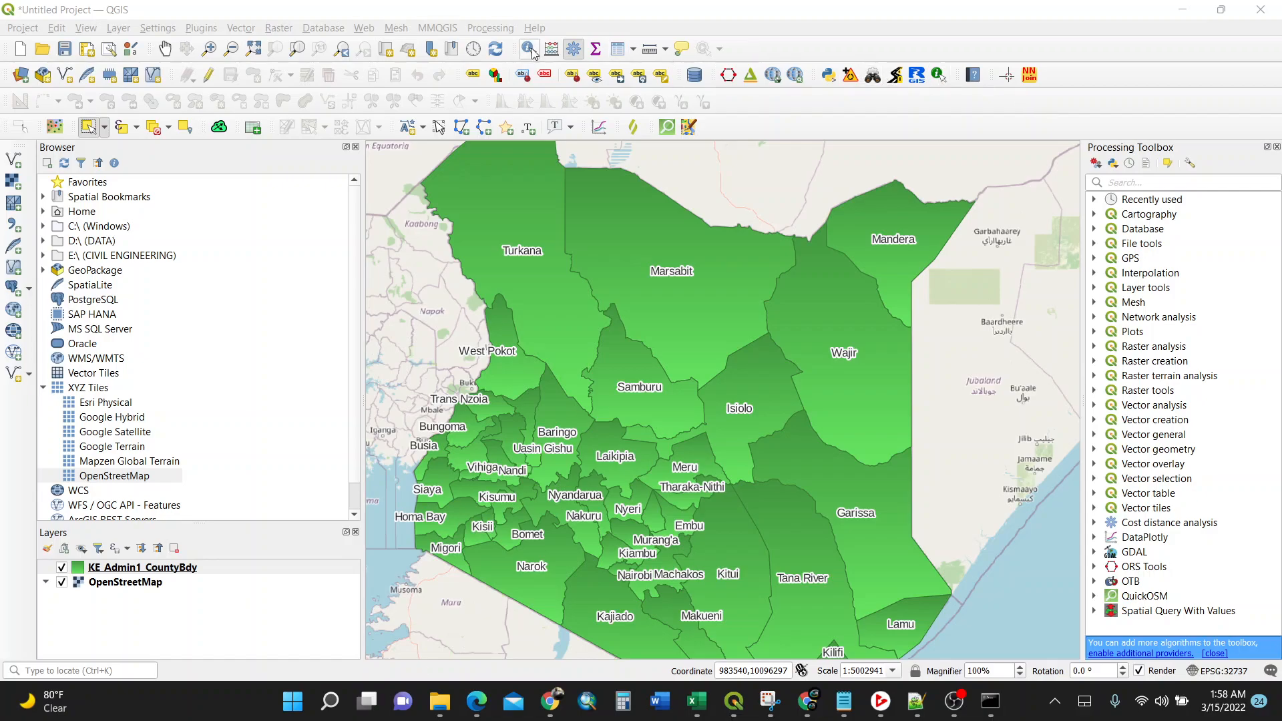
- Show the Processing Toolbox and expand its Vector selection group of algorithms
click(490, 26)
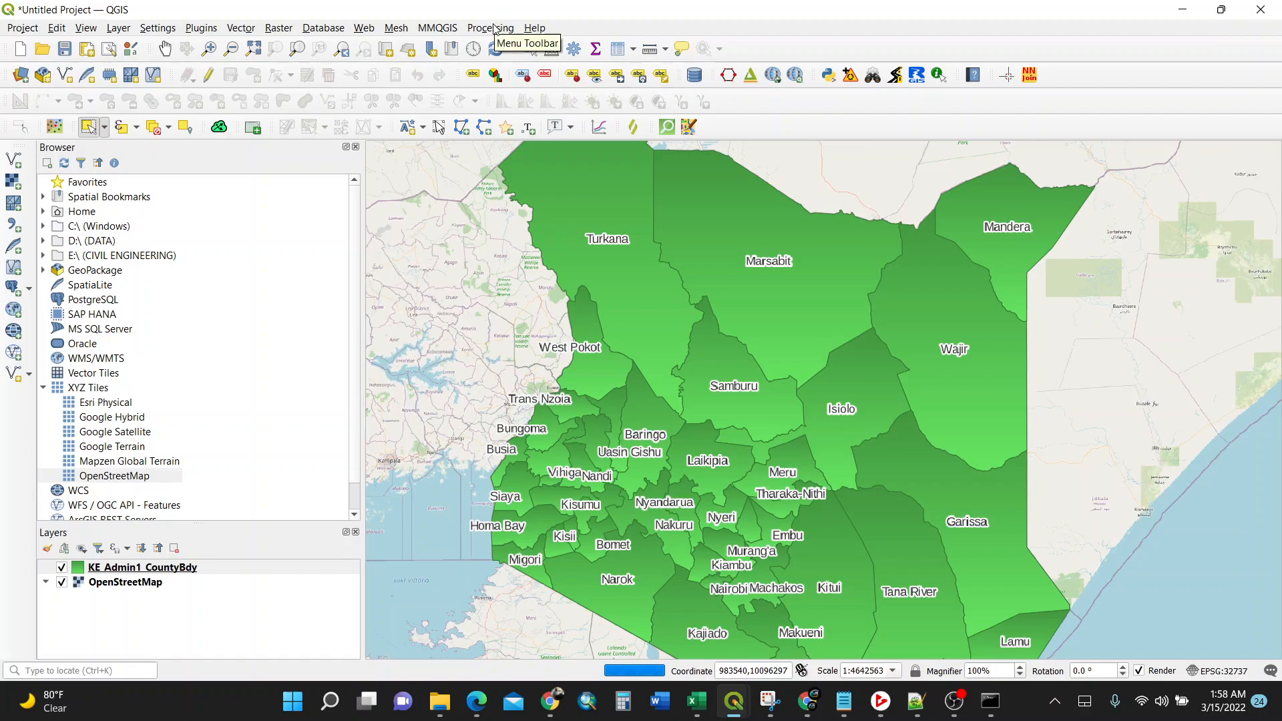
click(490, 26)
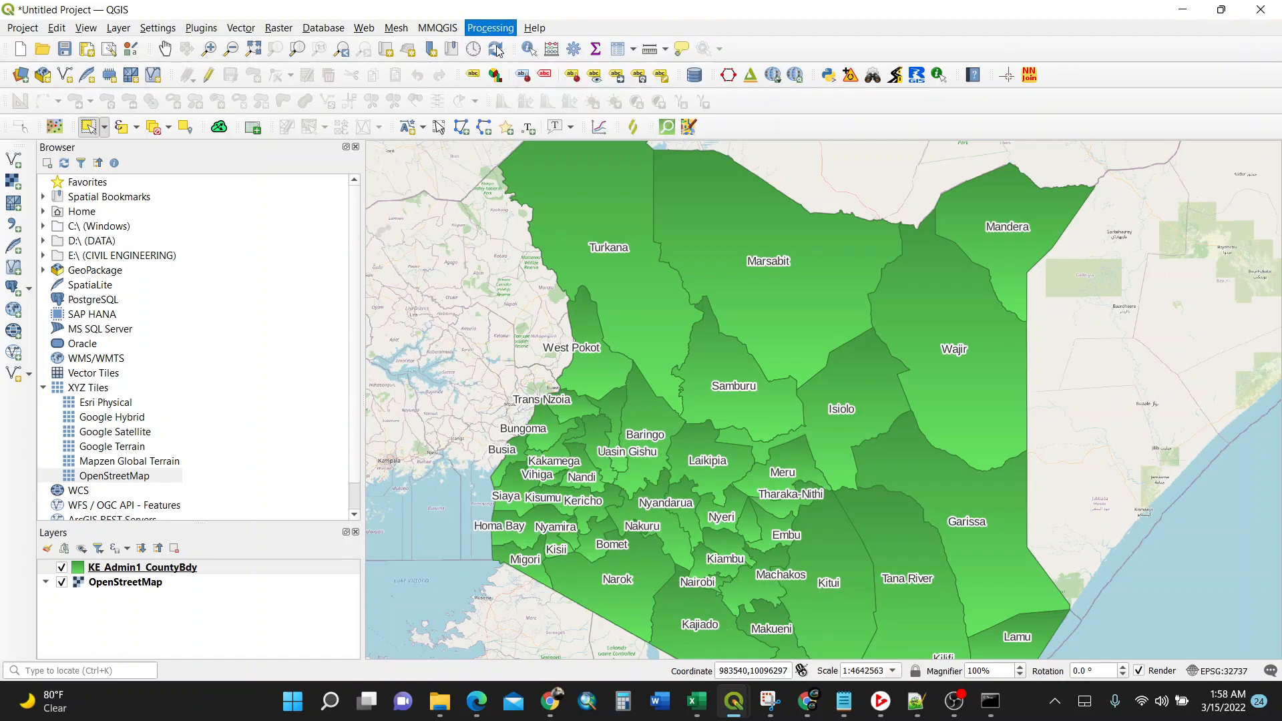
click(488, 27)
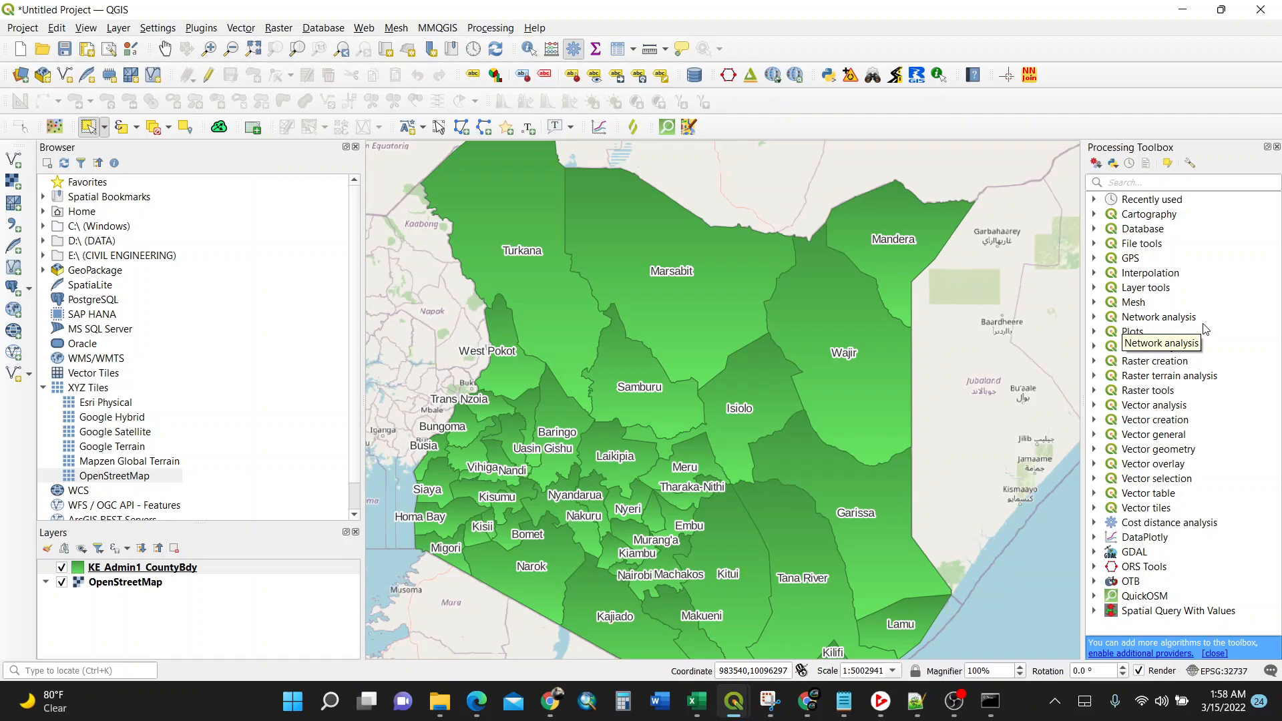
mouse_move(1199, 322)
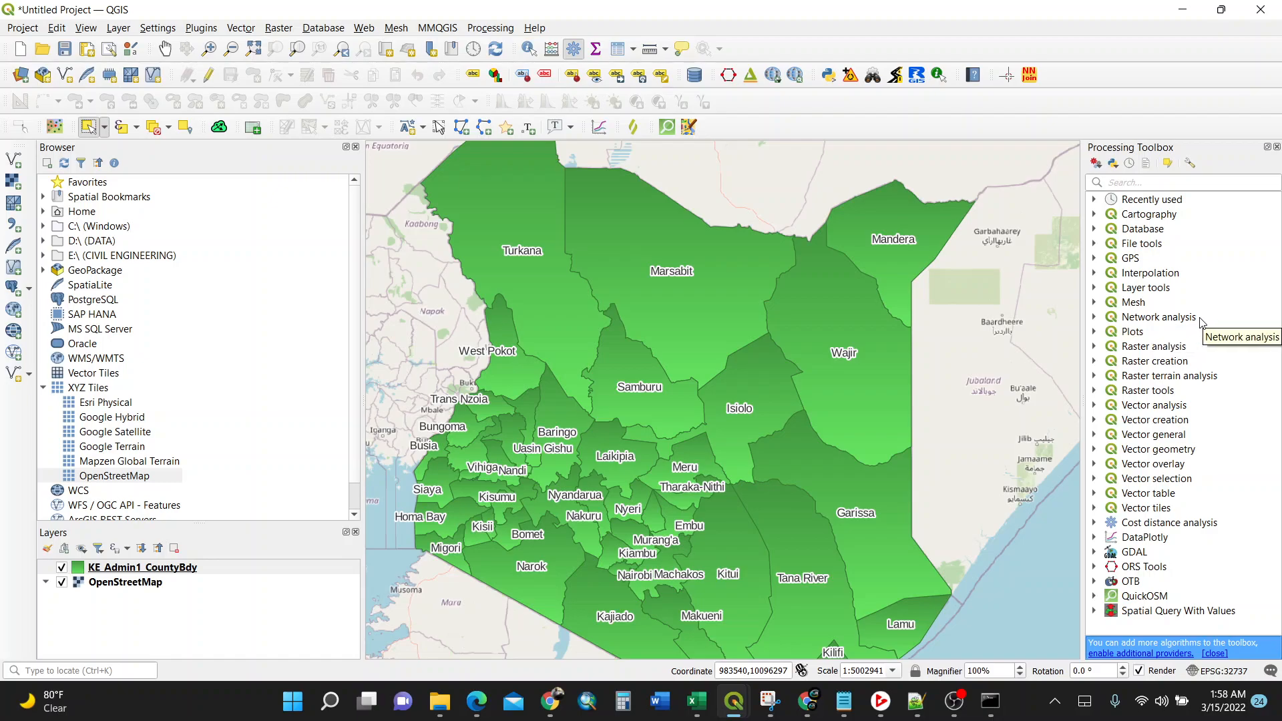
mouse_move(1144, 214)
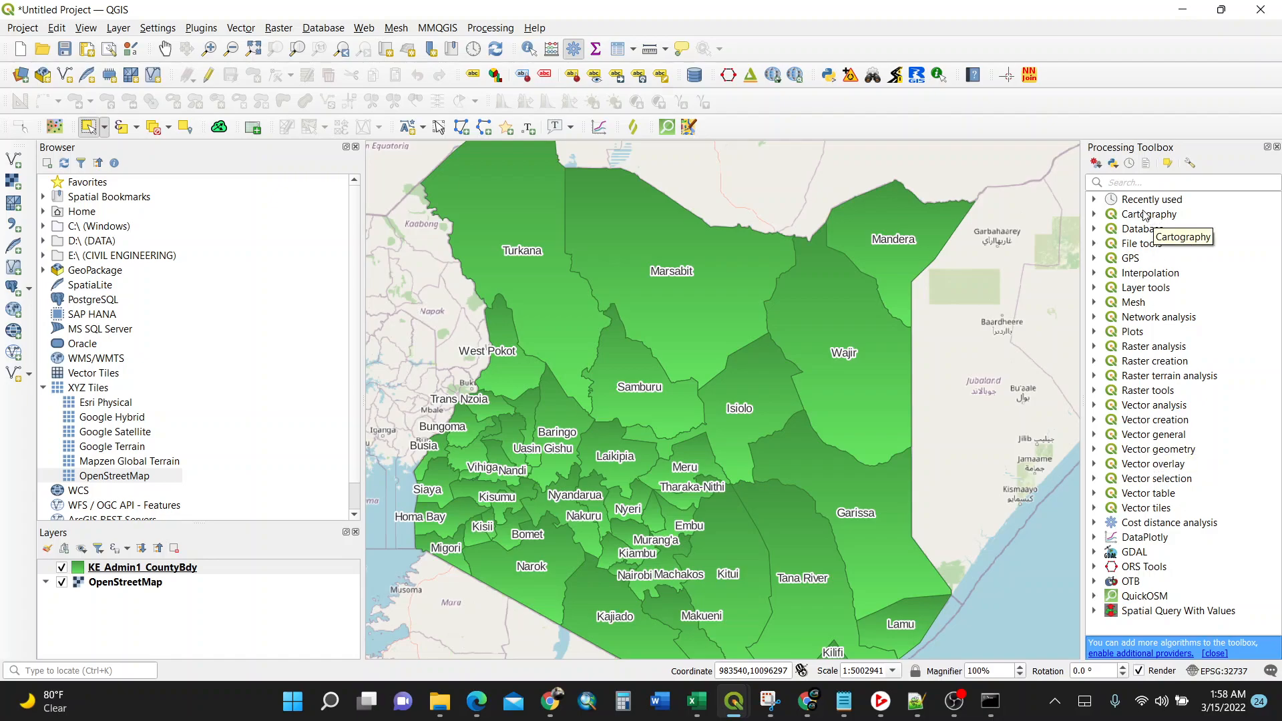
mouse_move(1099, 464)
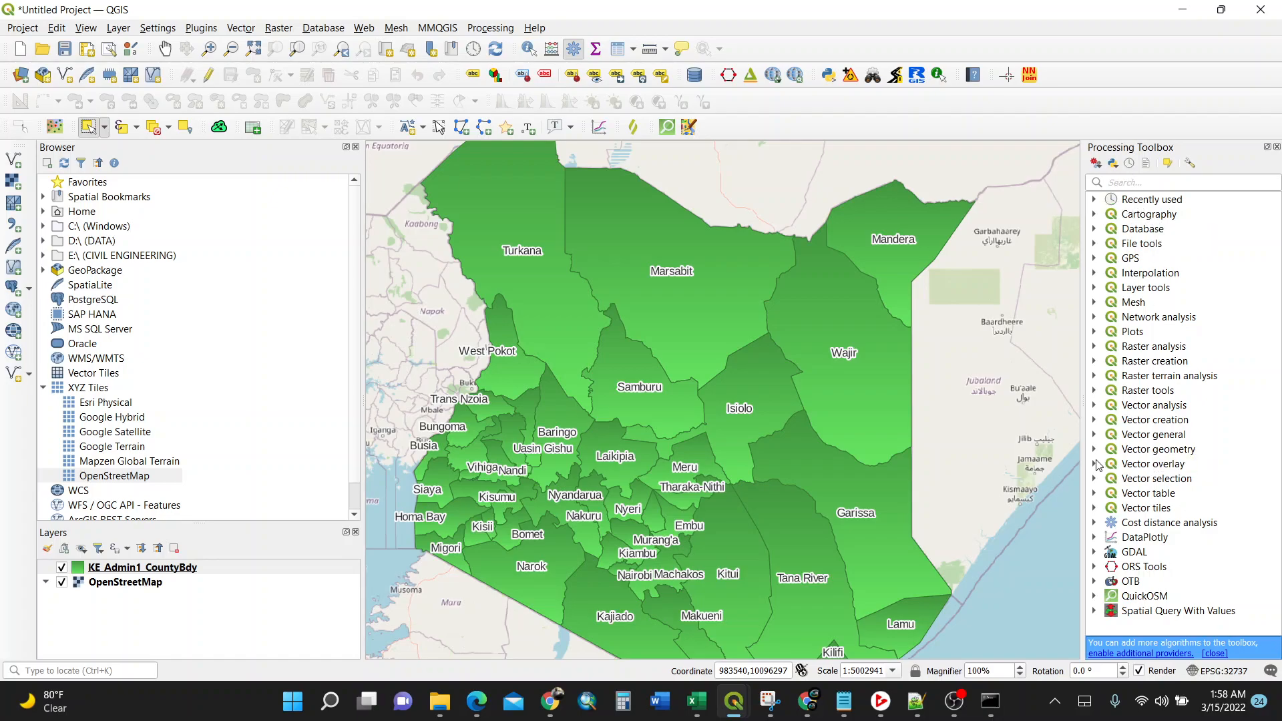
mouse_move(1154, 477)
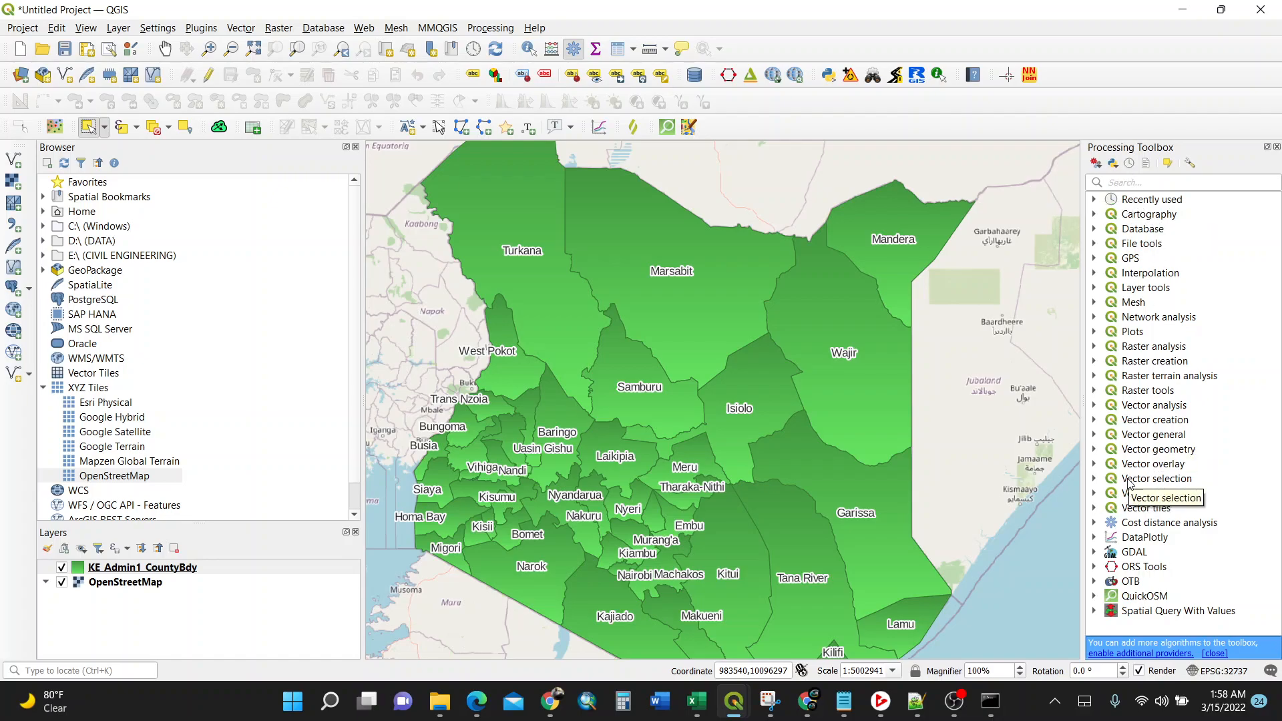
click(1155, 477)
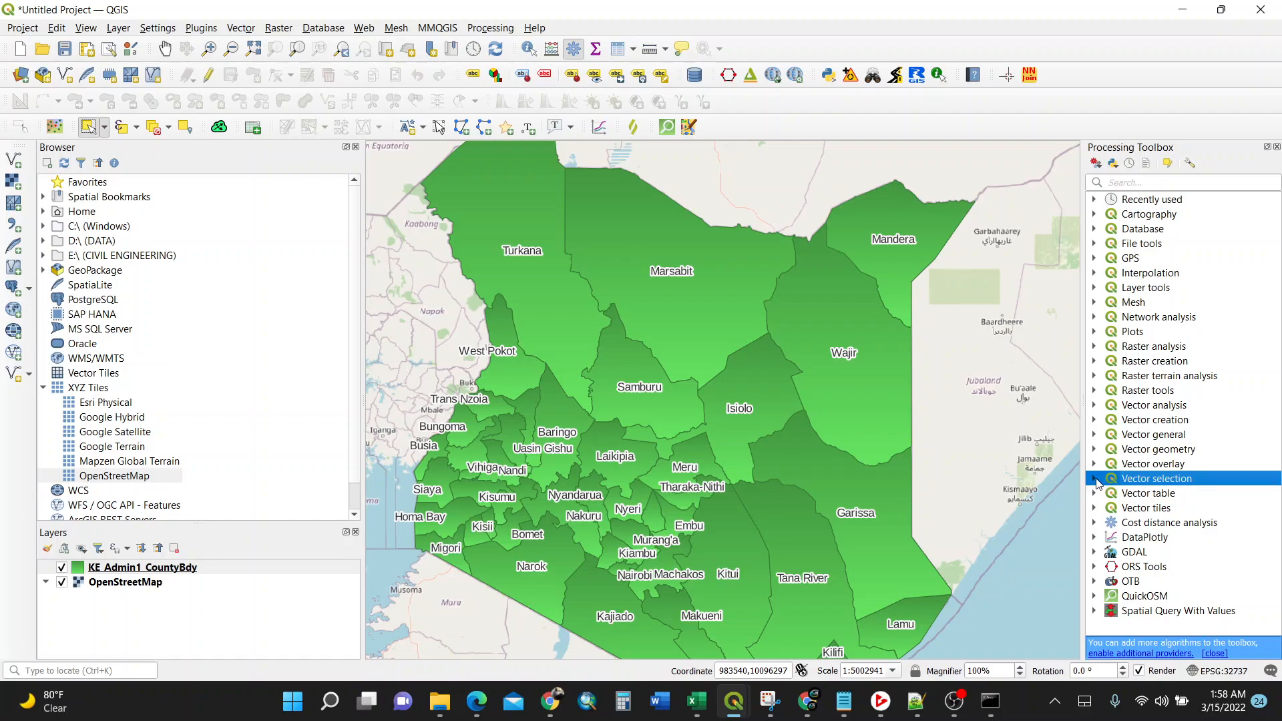
click(1094, 478)
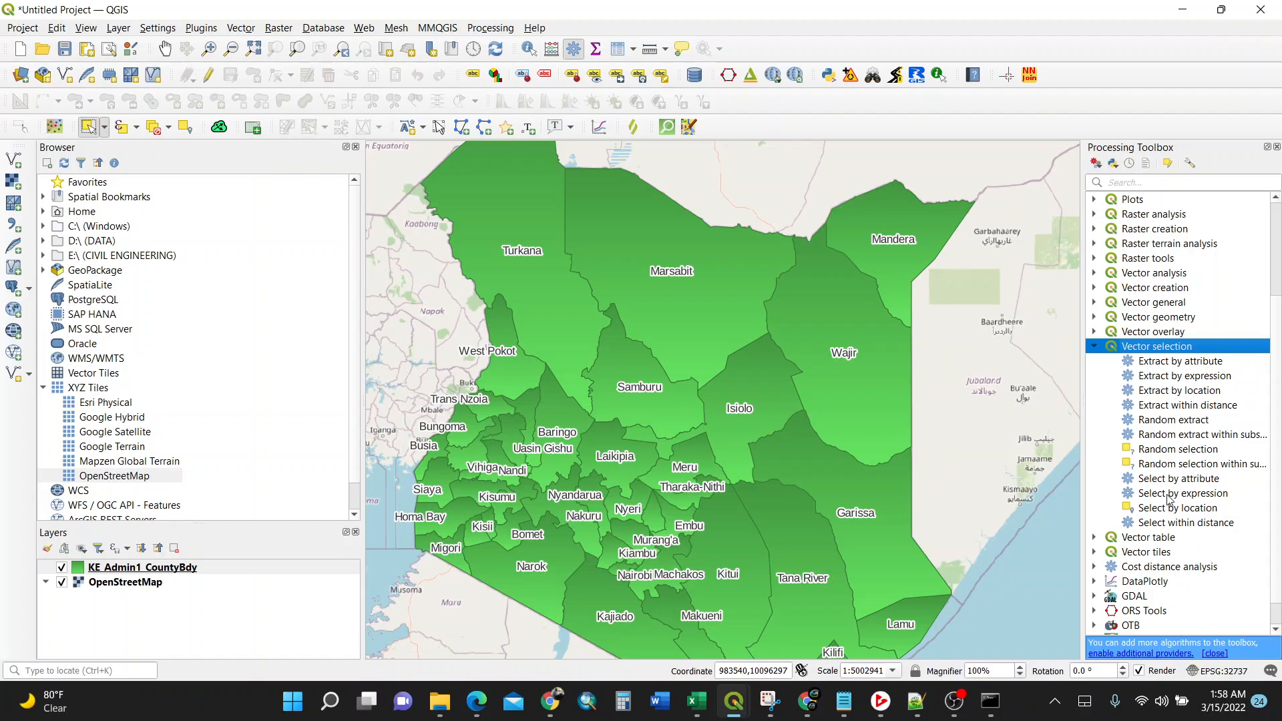
mouse_move(1208, 499)
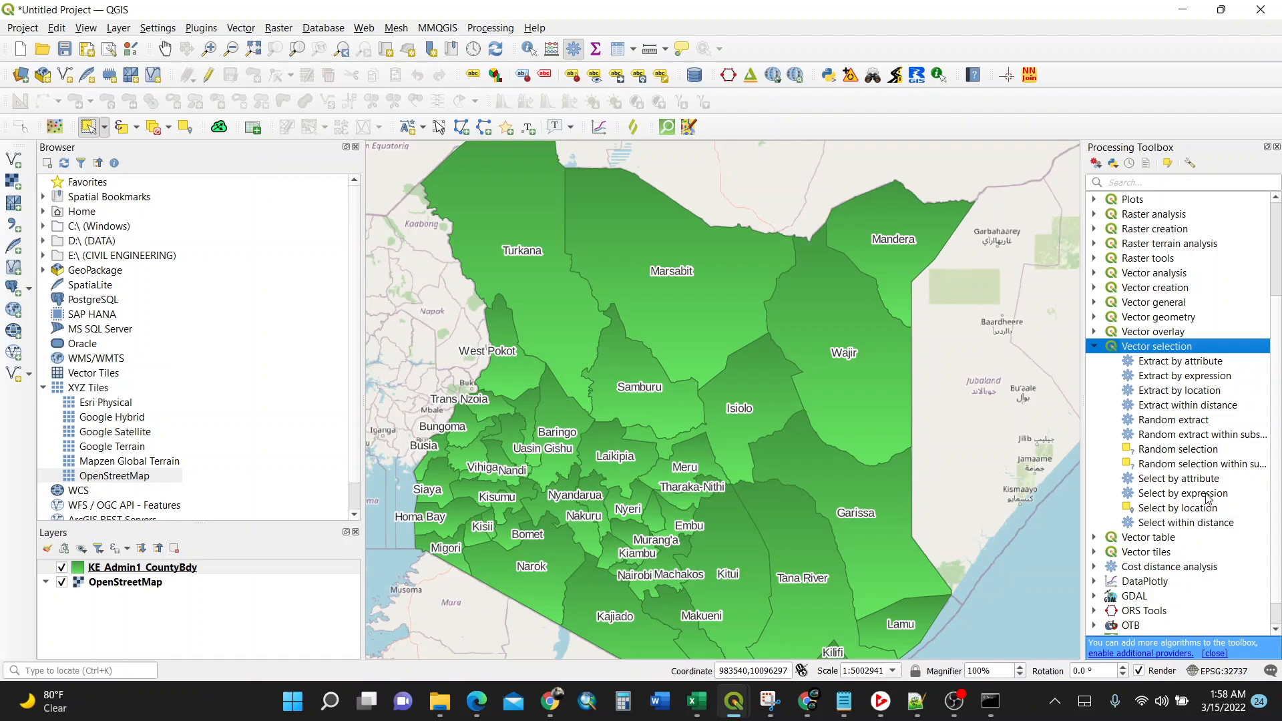
mouse_move(1182, 493)
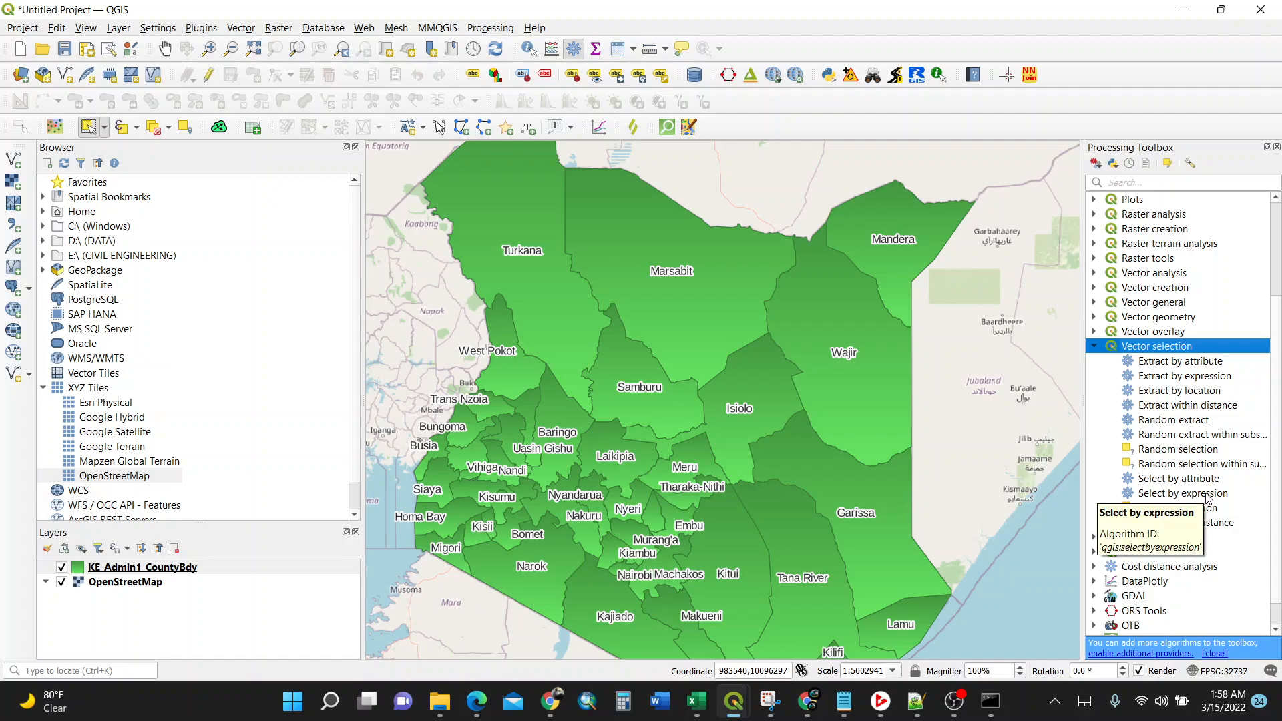
- Launch Select by expression on KE_Admin1_CountyBdy and bring up its expression builder
double_click(1181, 493)
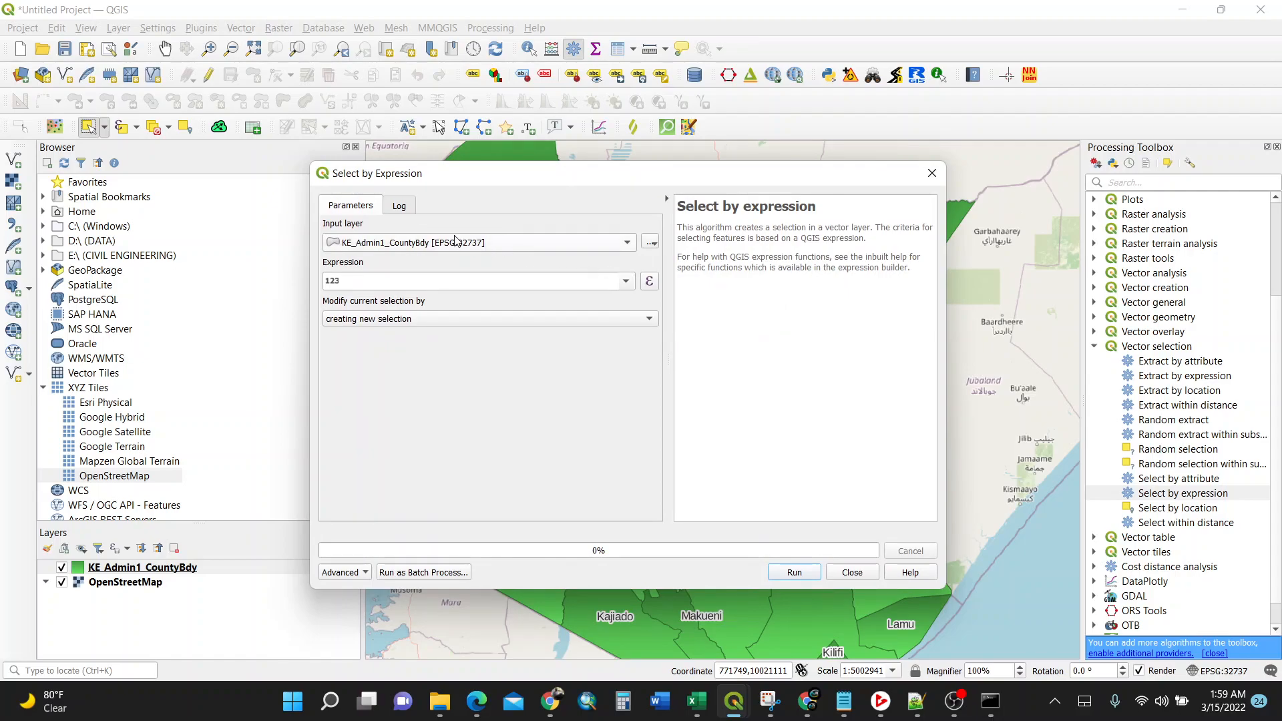
mouse_move(173, 578)
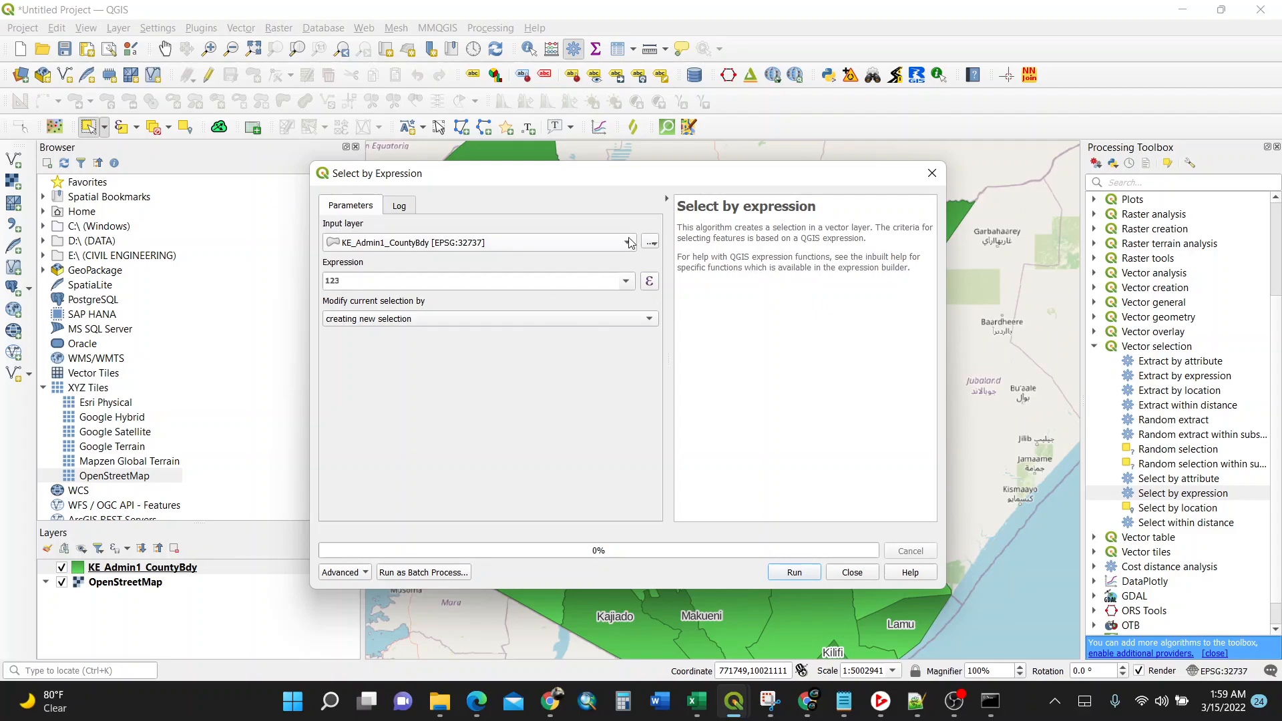
mouse_move(650, 289)
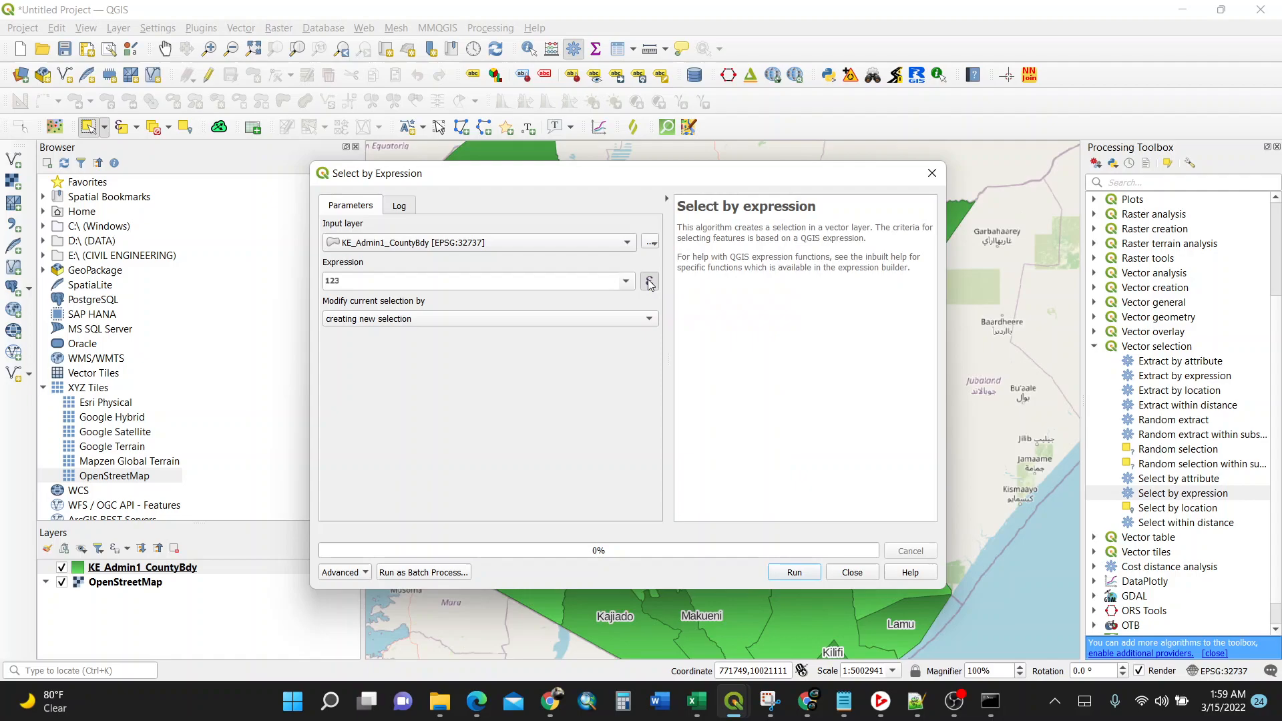
click(649, 281)
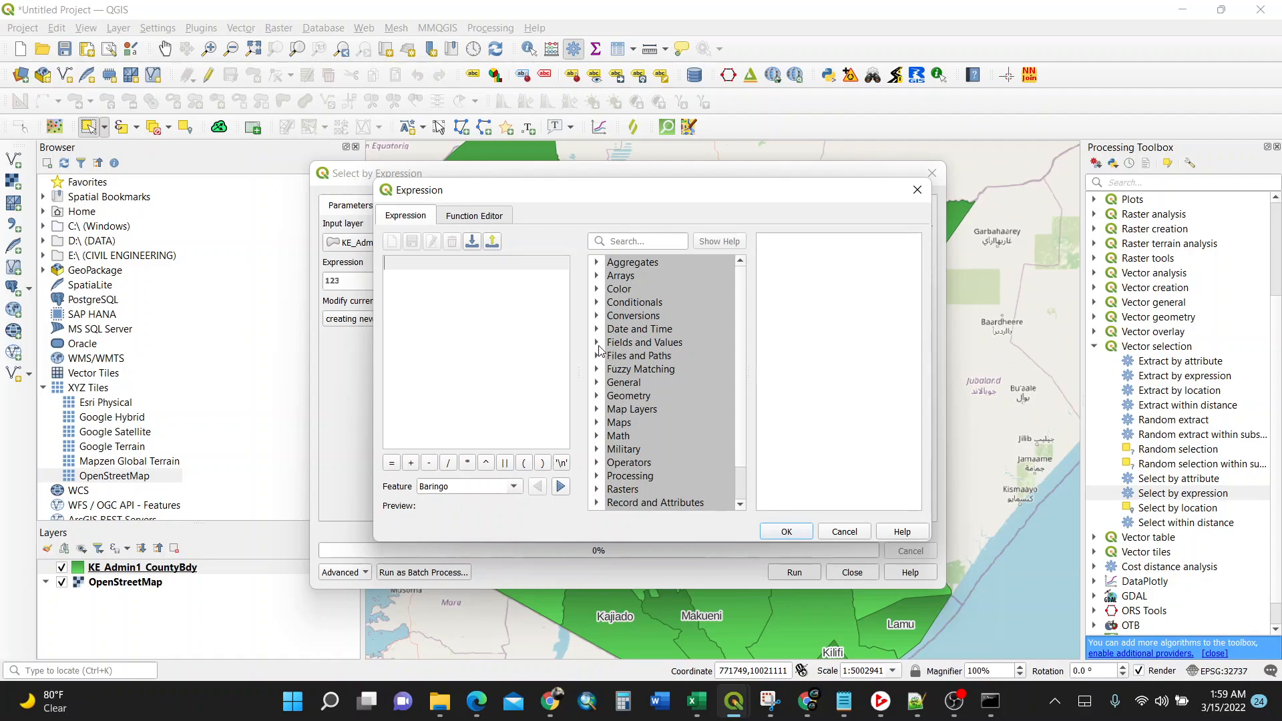
- Build the expression CountyName = 'Bomet' OR CountyName = 'Garissa' OR, using loaded unique values
click(644, 341)
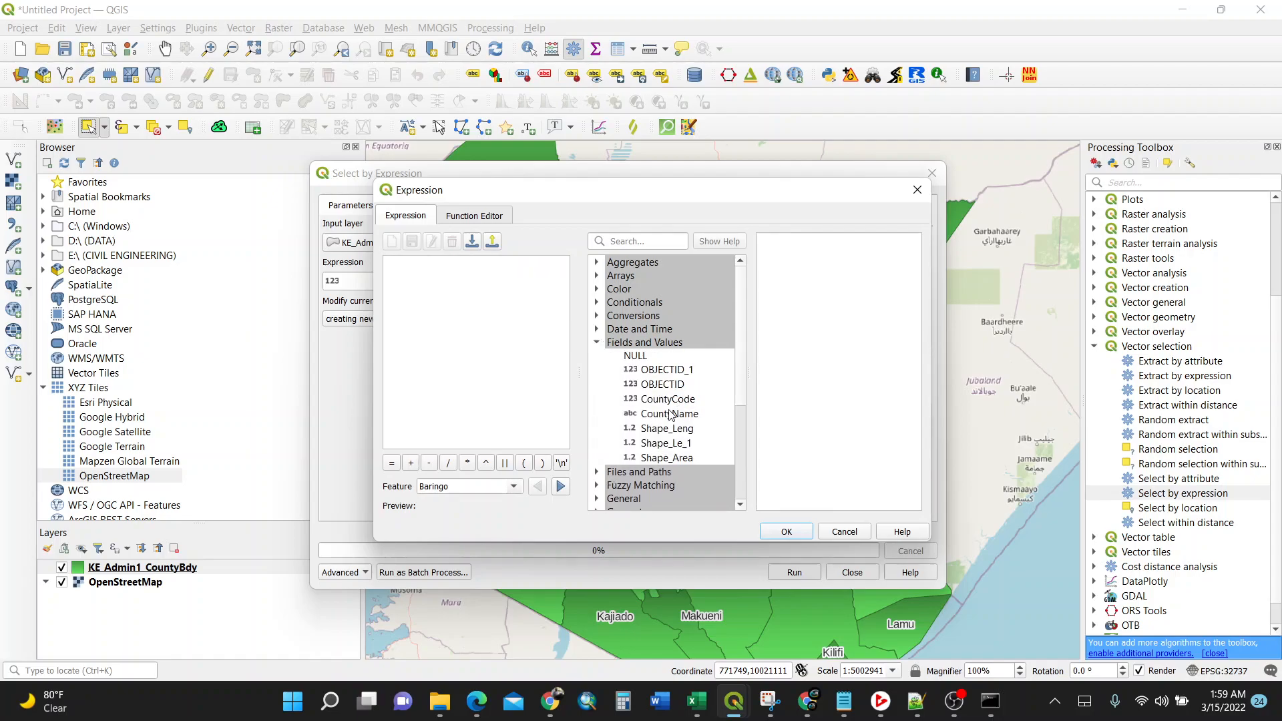
double_click(669, 414)
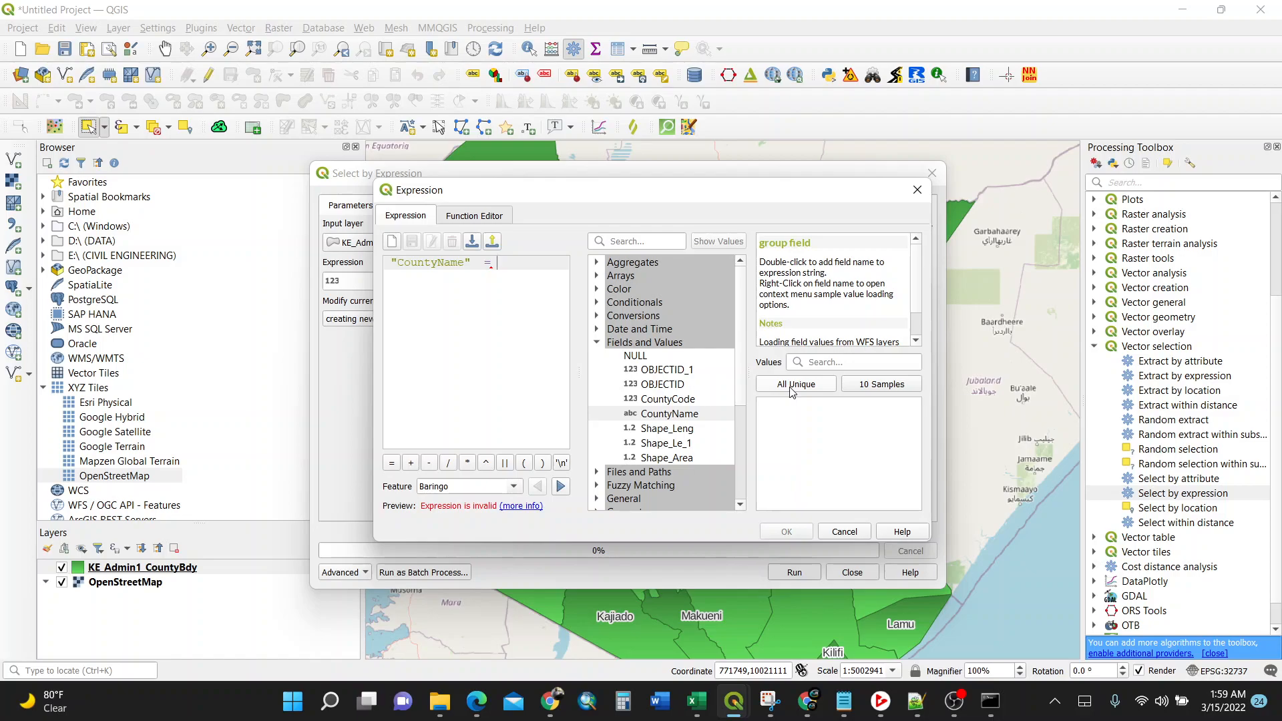
click(793, 384)
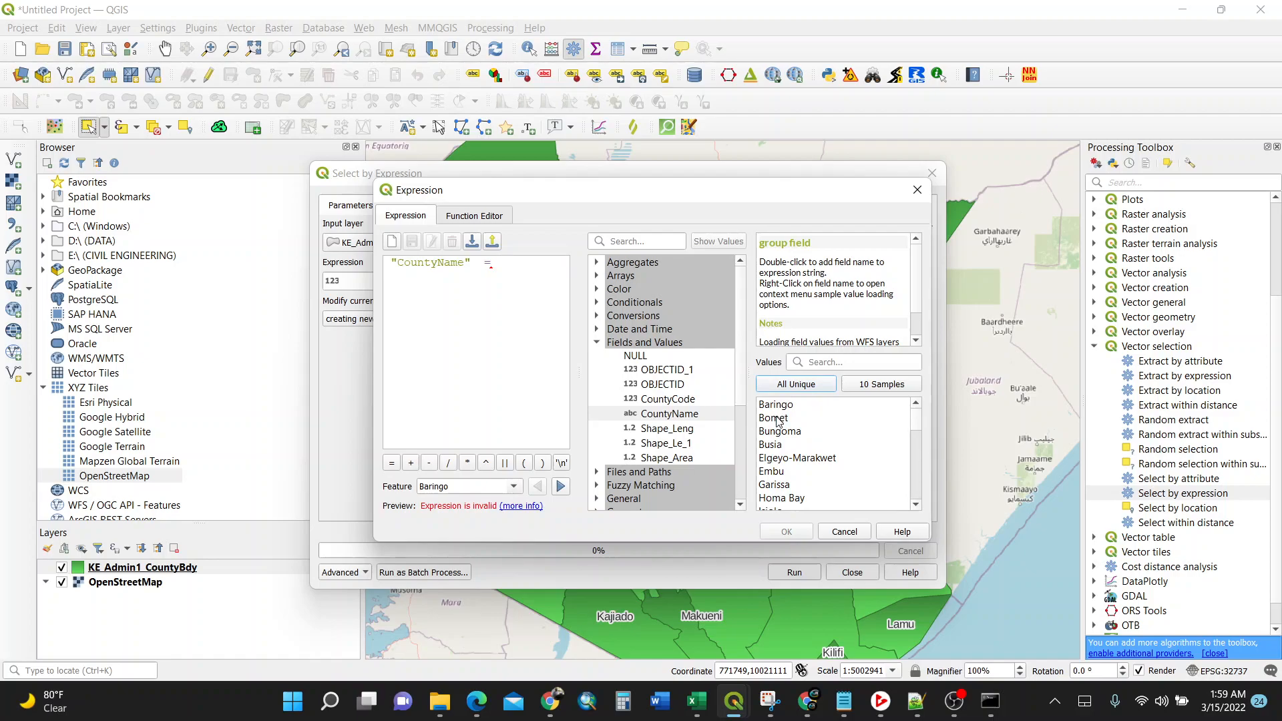
double_click(771, 417)
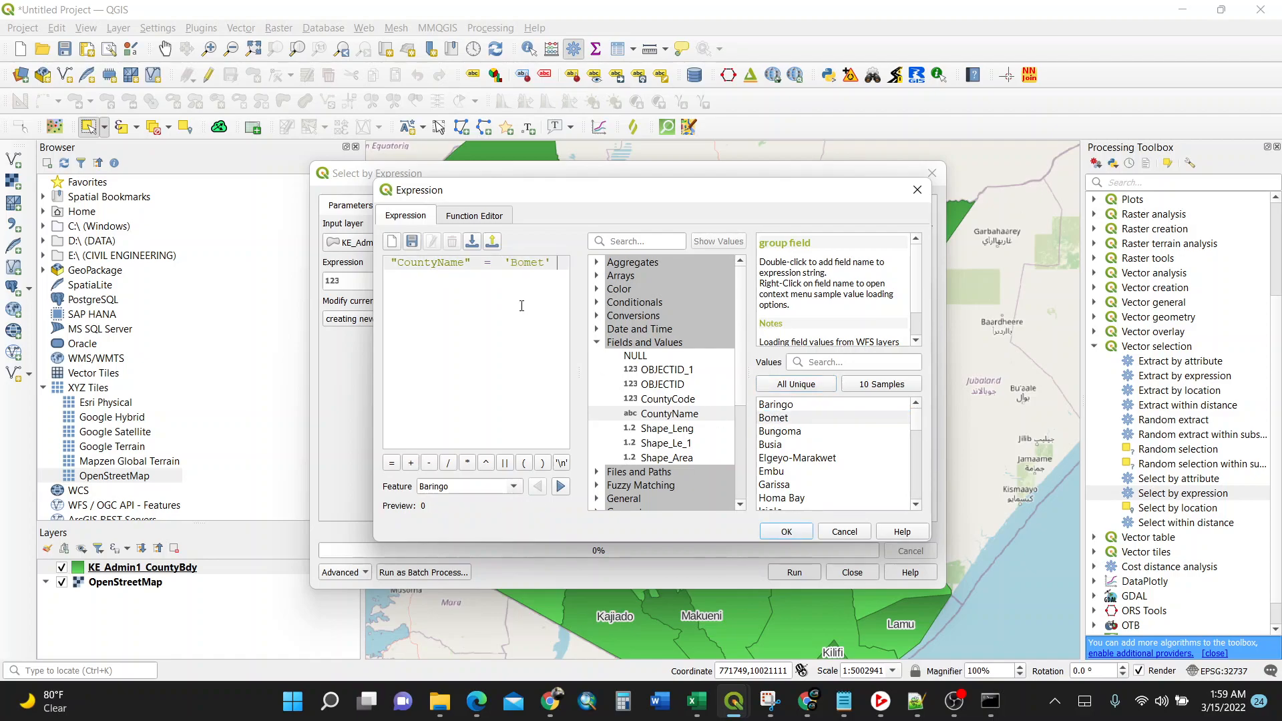
text(or)
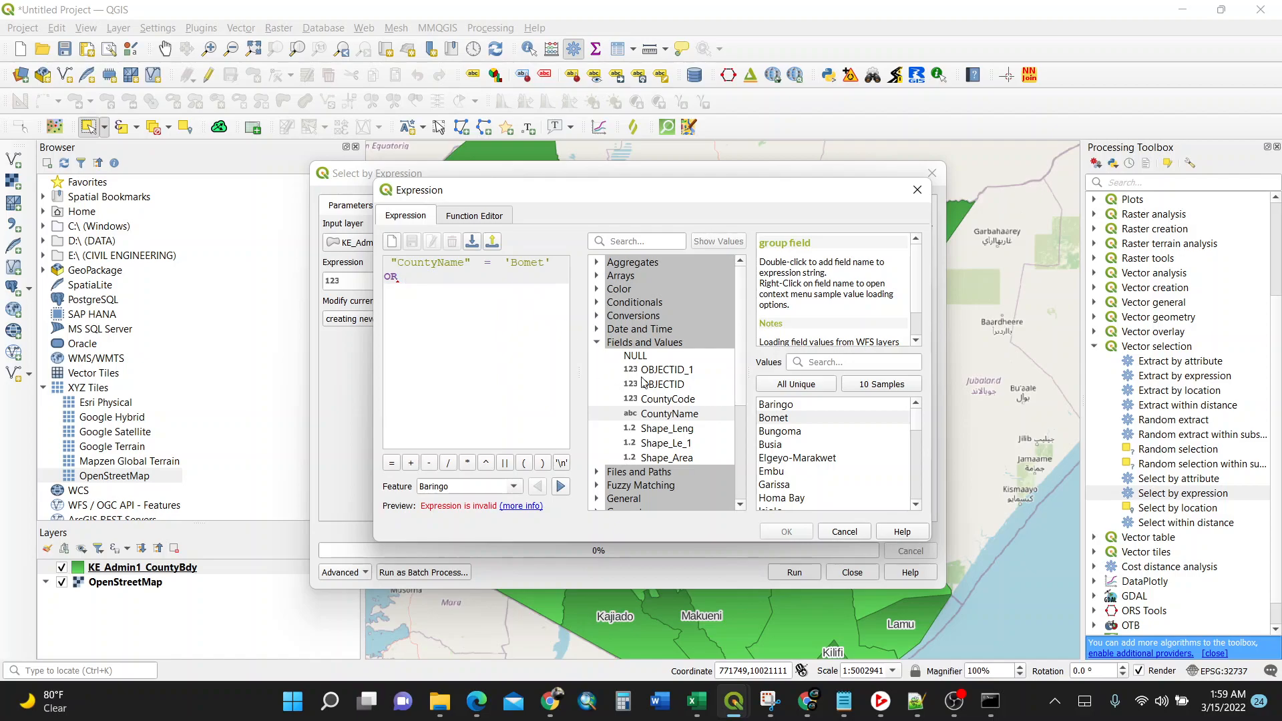
double_click(669, 414)
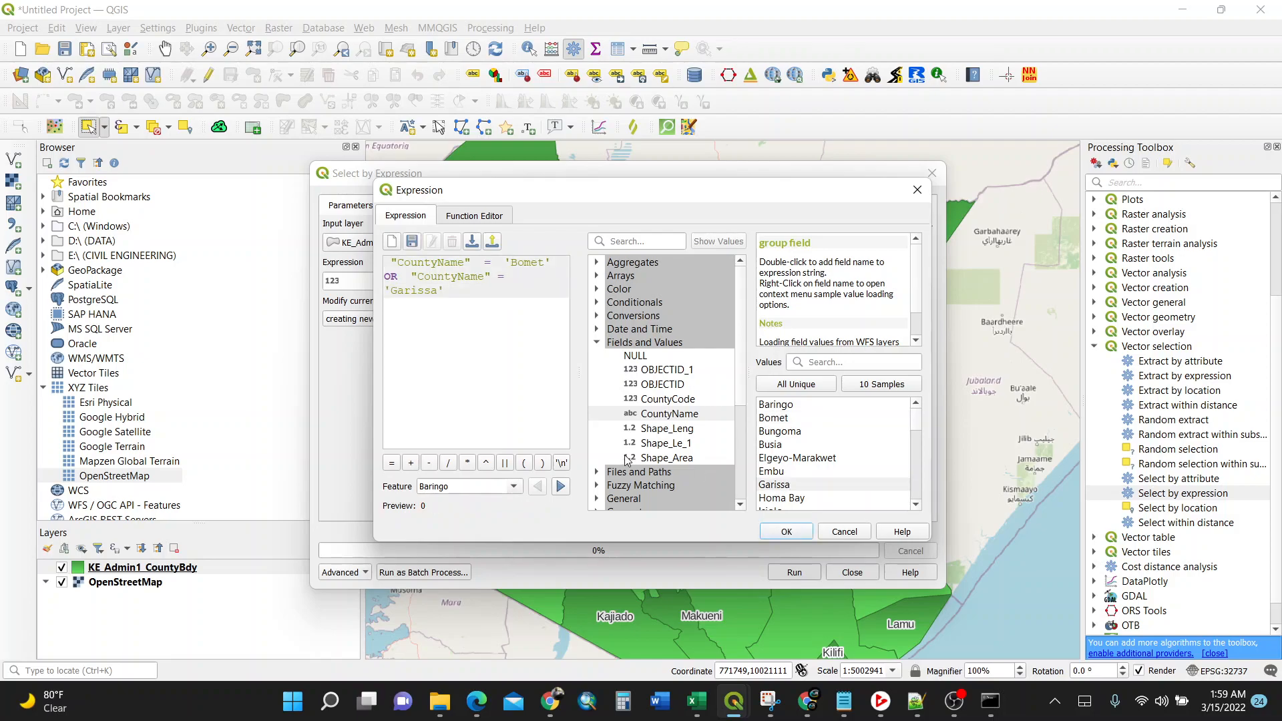
text(OR)
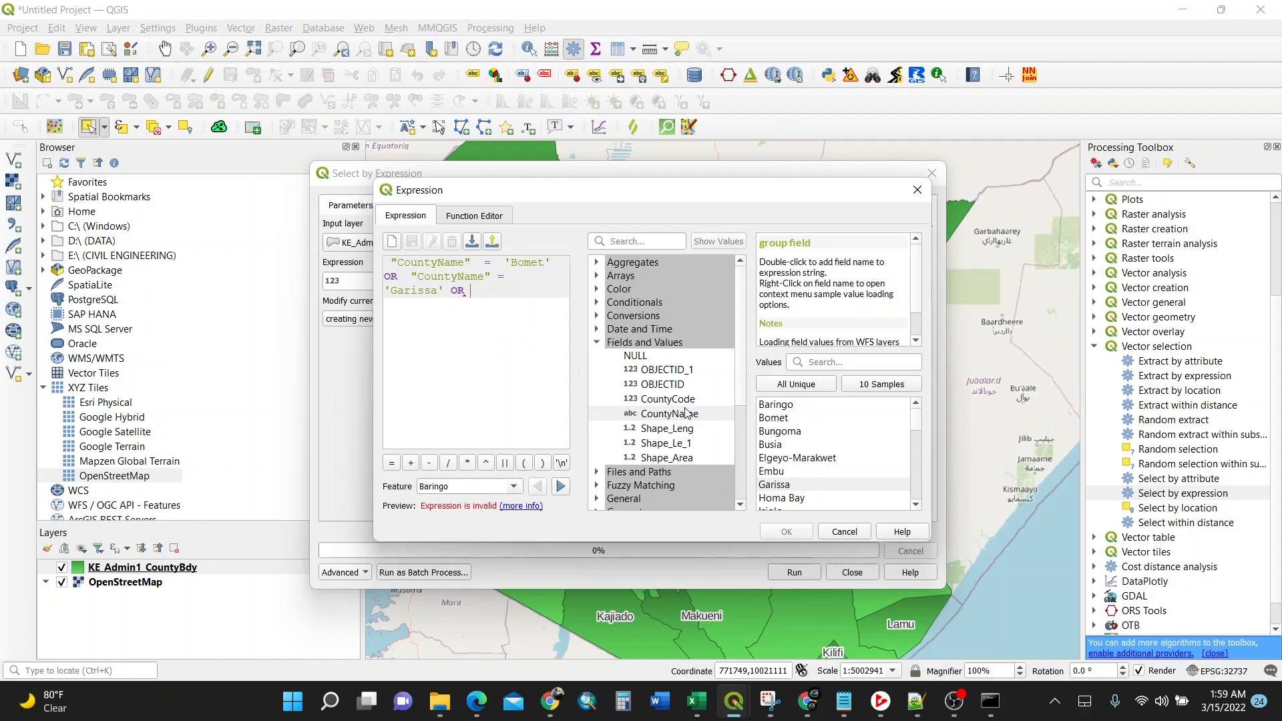
- Add CountyName = 'Kakamega' OR CountyName = 'Nairobi' to finish the four-county query
double_click(669, 414)
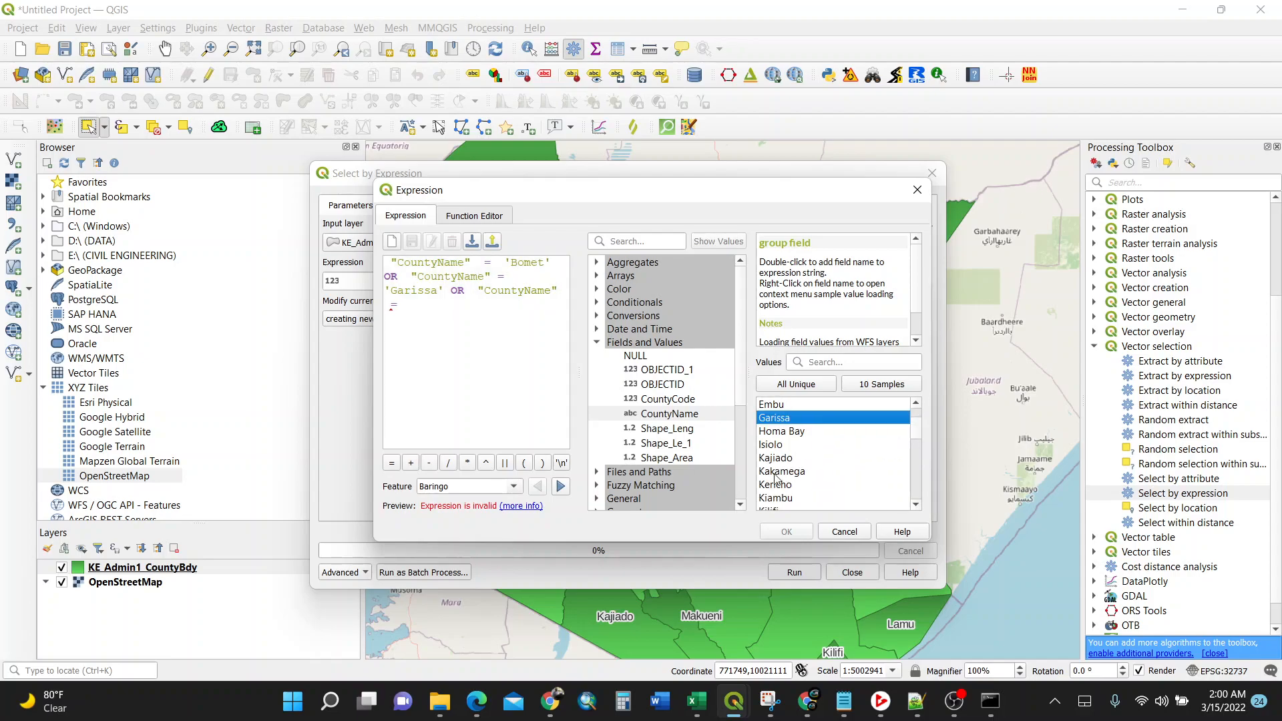
double_click(781, 471)
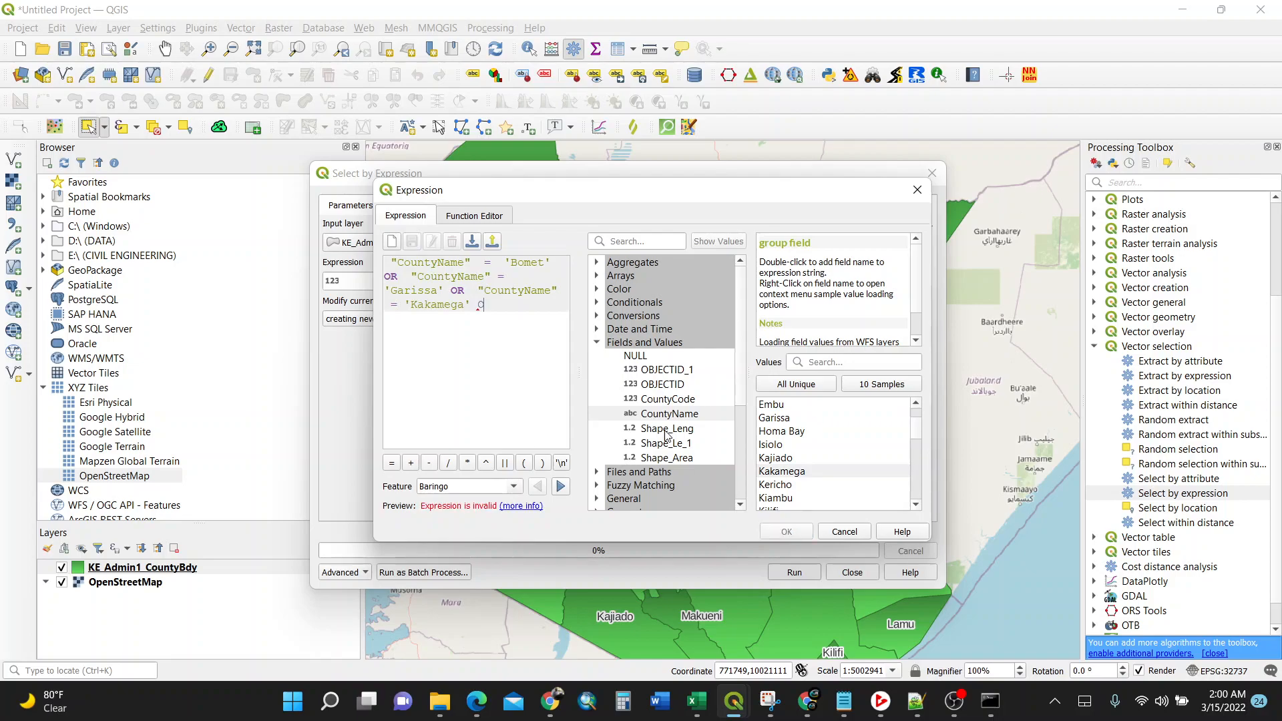
text(rR)
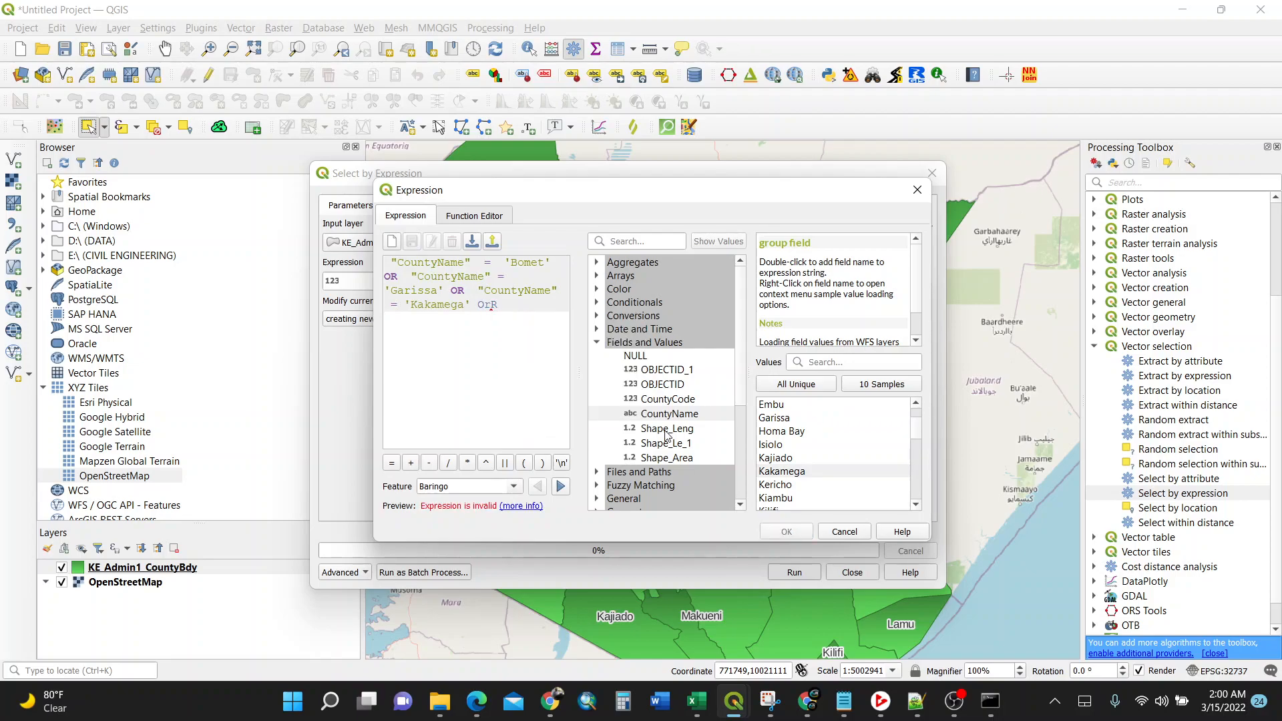
text(R)
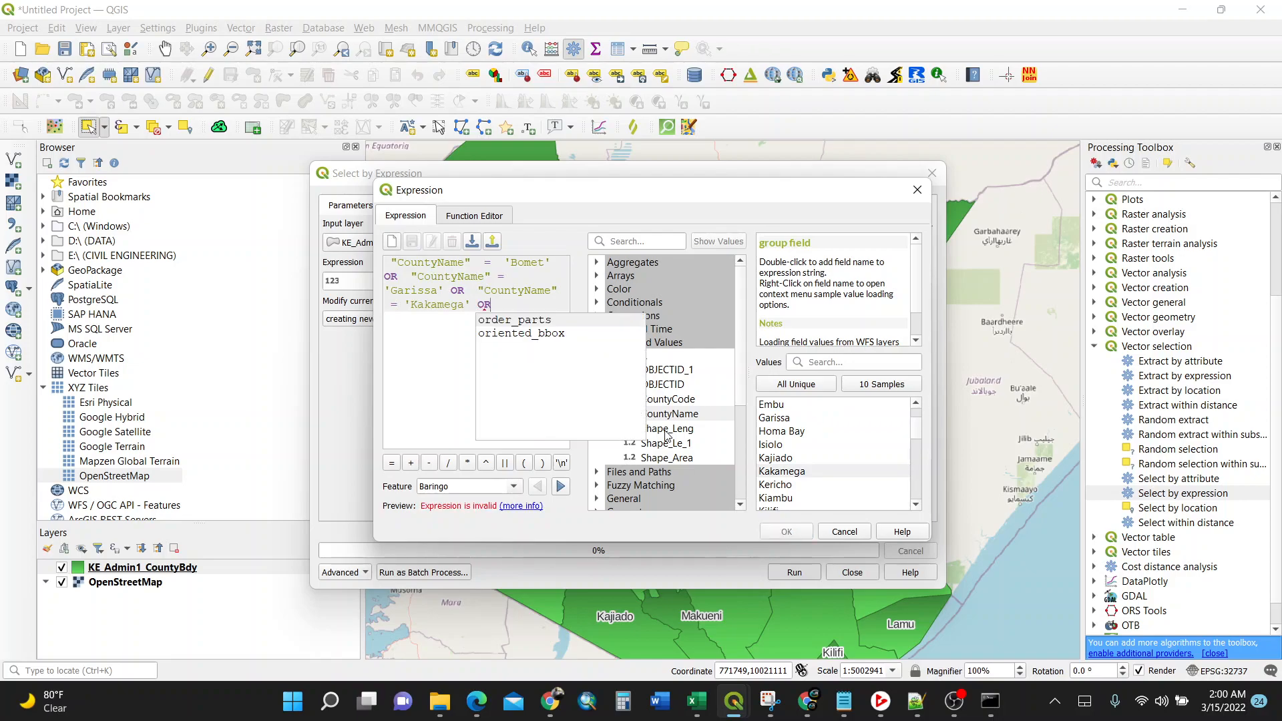
click(669, 414)
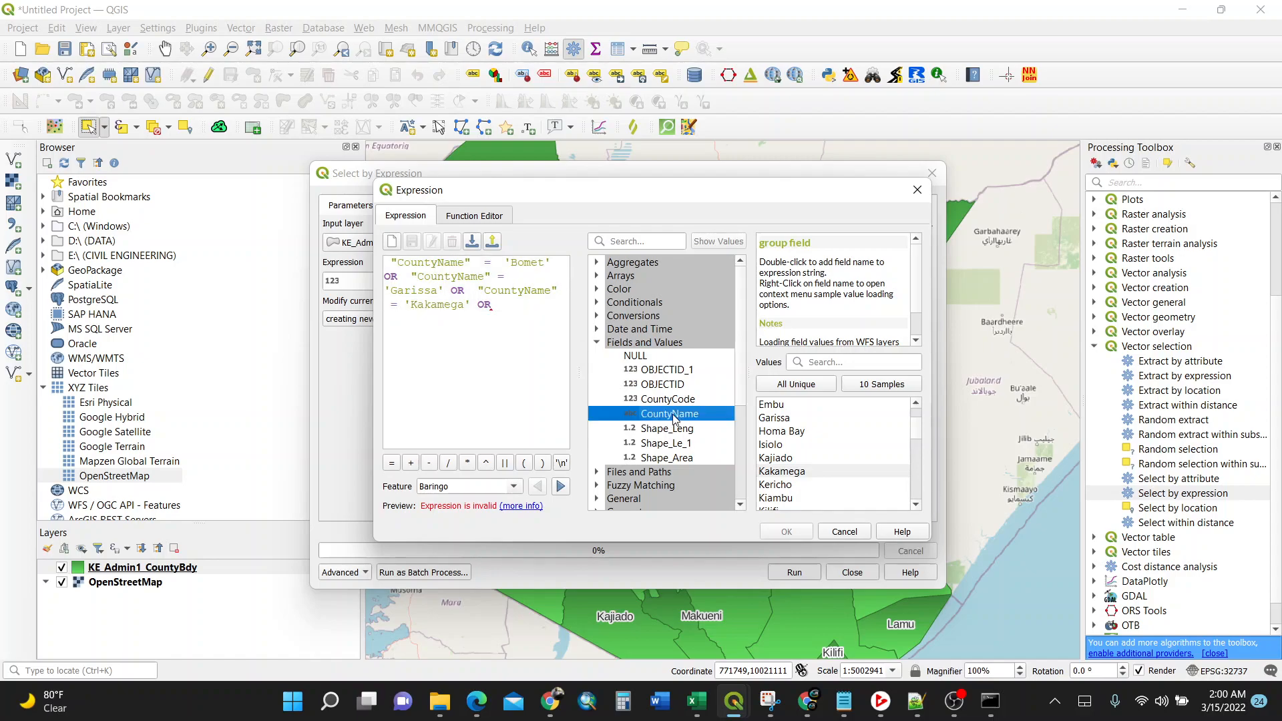
double_click(669, 414)
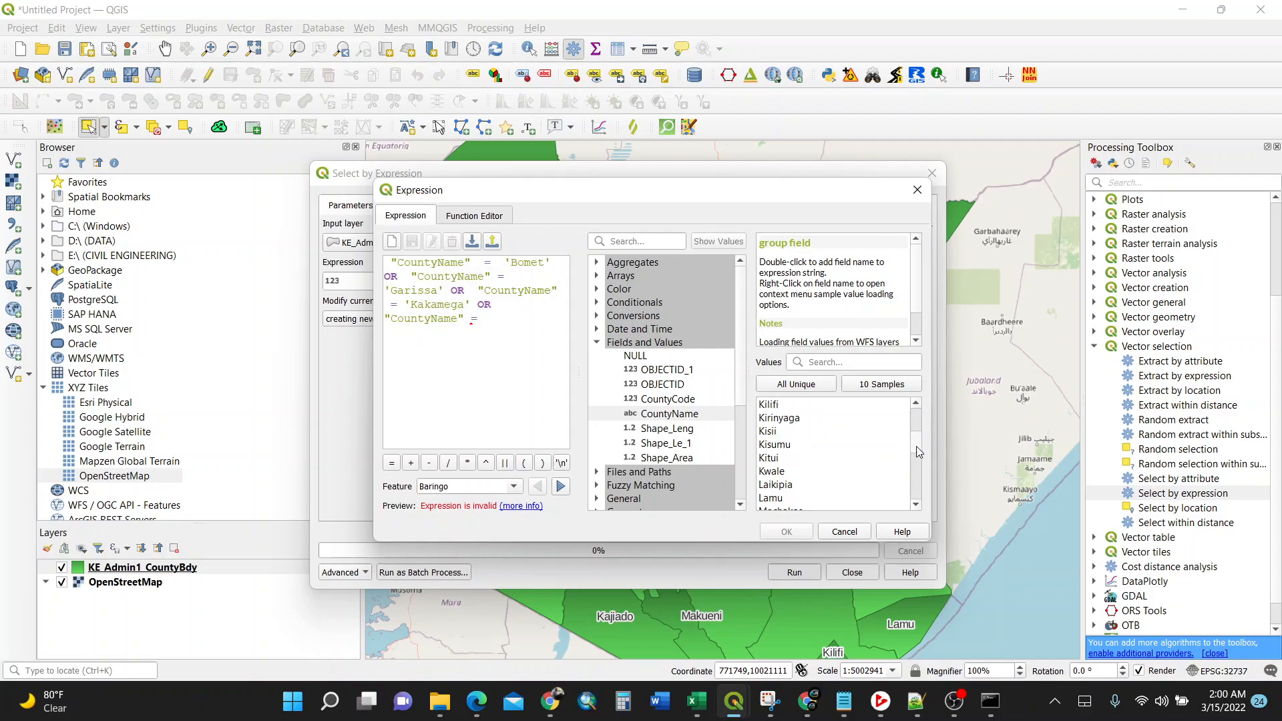
scroll(down, 3)
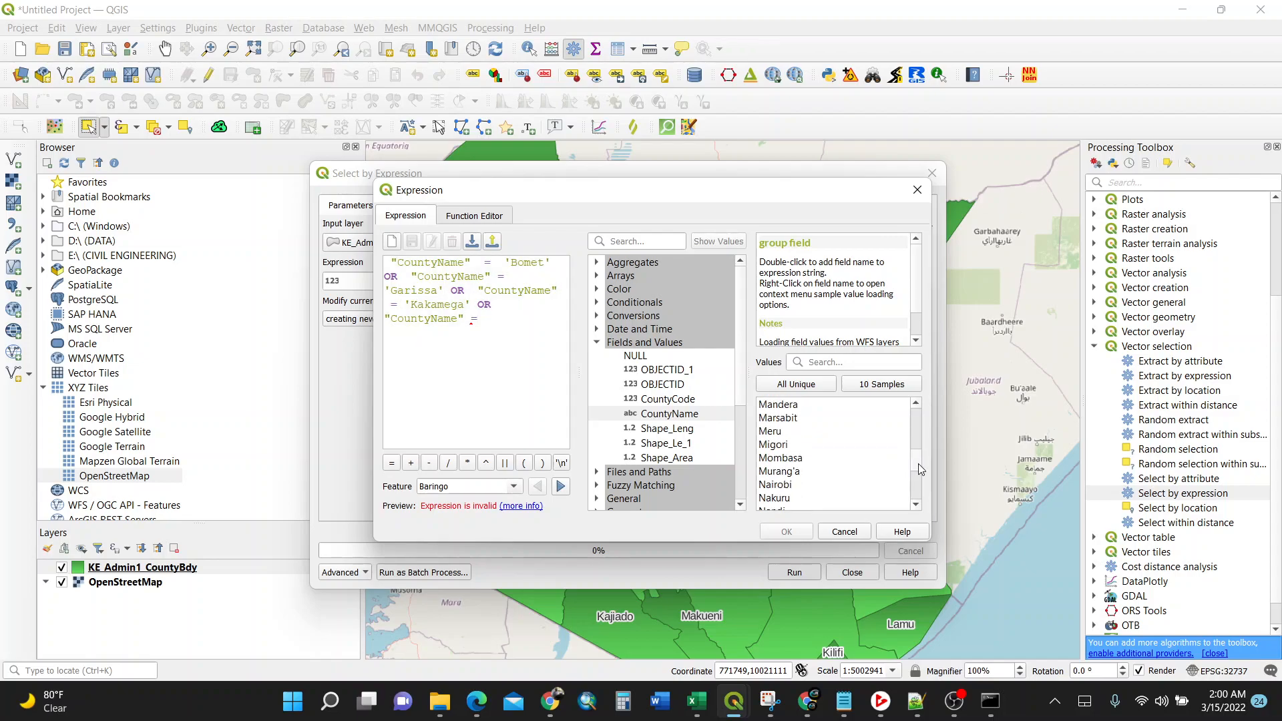
double_click(773, 458)
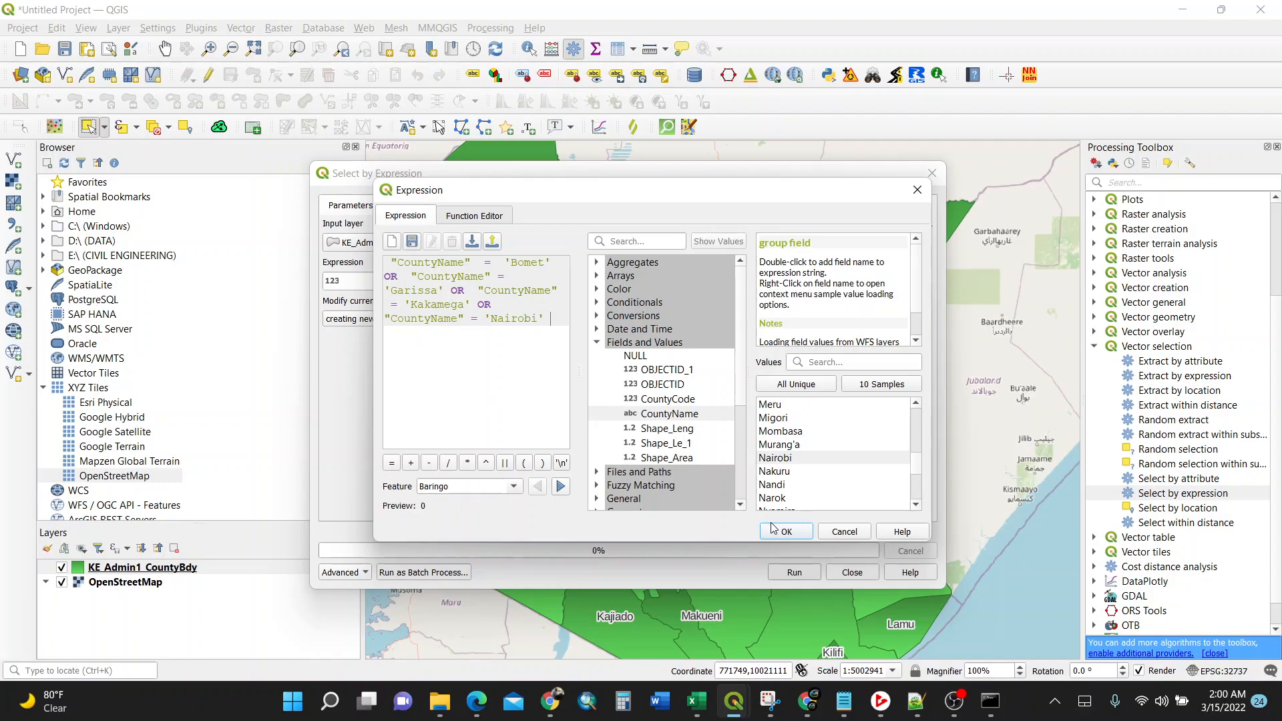
- Confirm the four-county expression into the Select by Expression tool
click(782, 532)
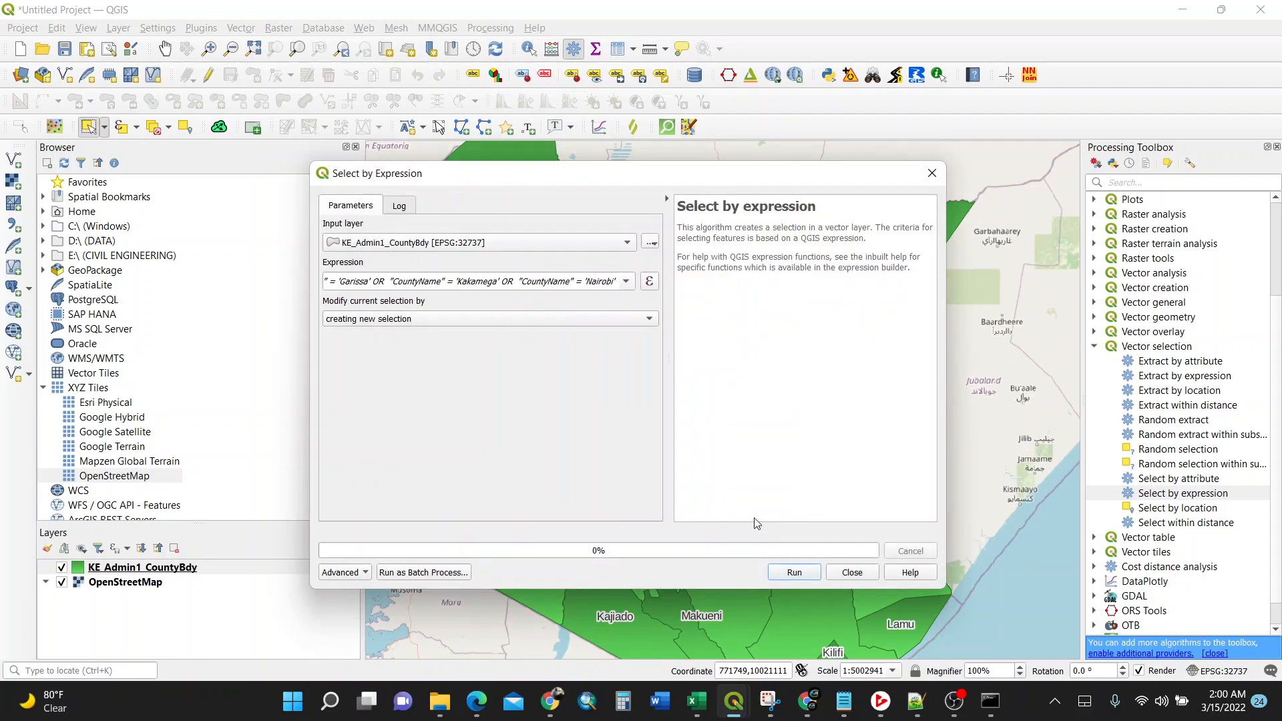
mouse_move(784, 467)
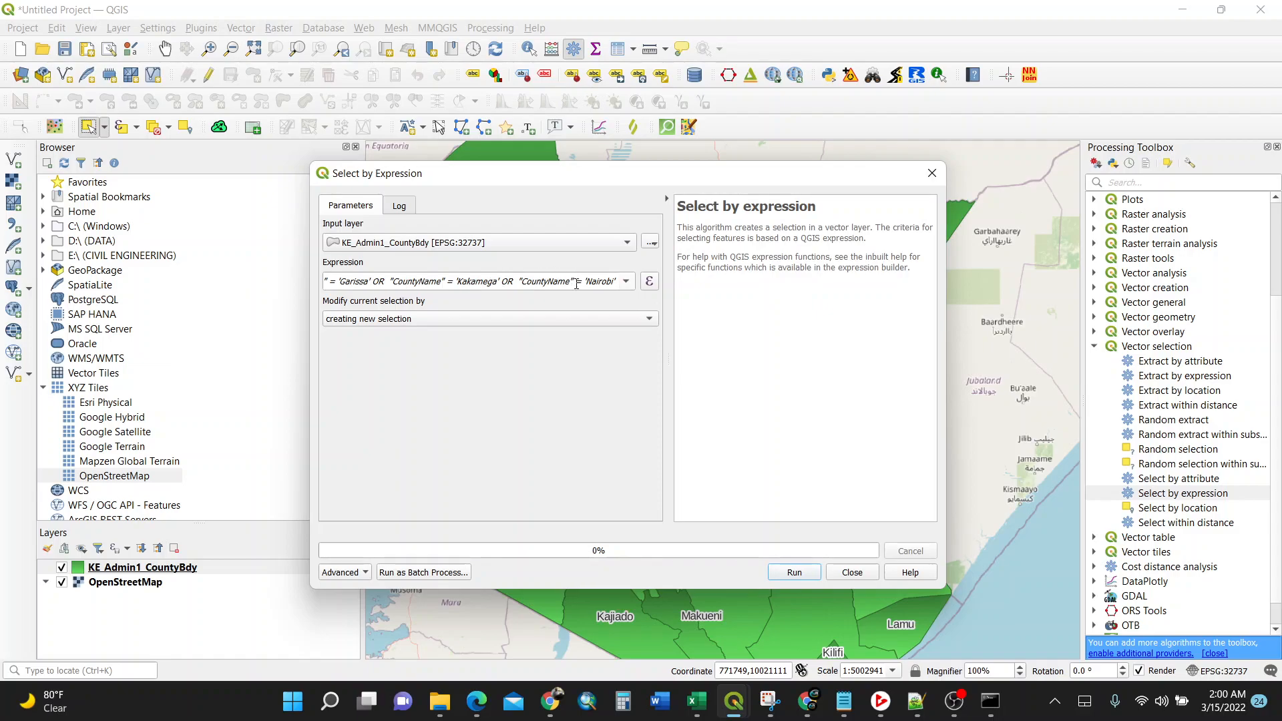
mouse_move(416, 281)
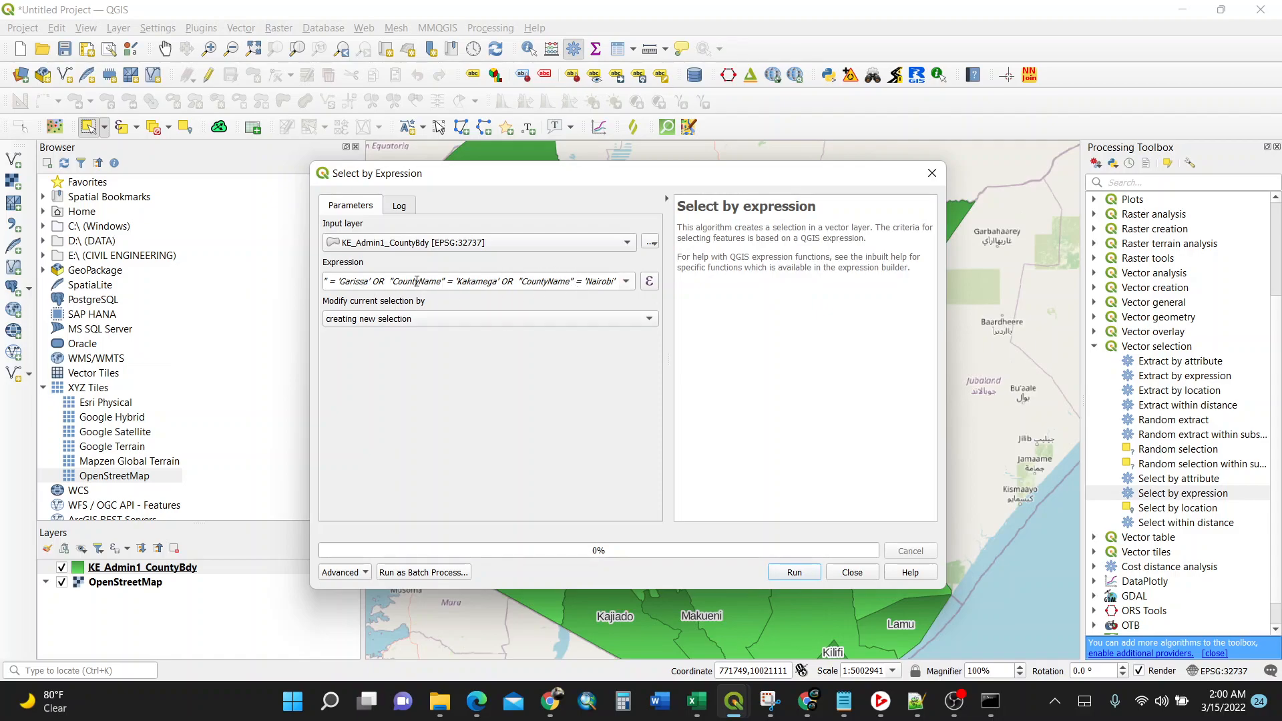
mouse_move(447, 309)
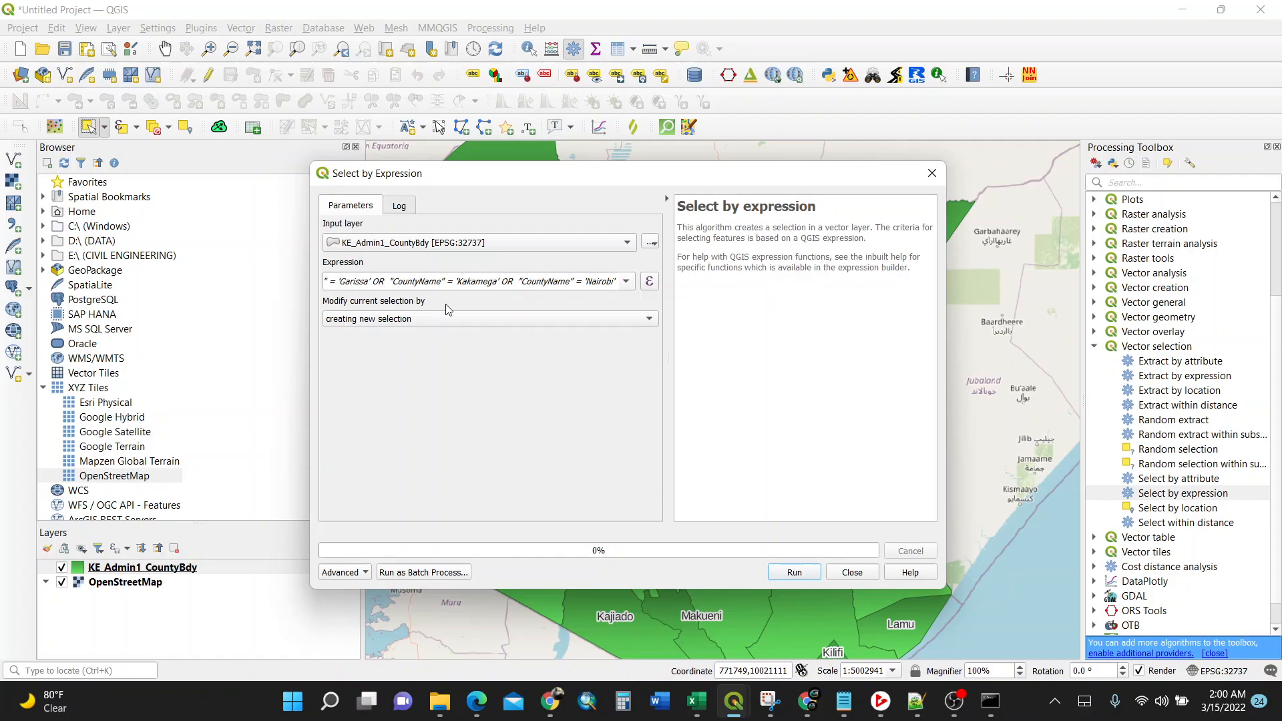
mouse_move(578, 321)
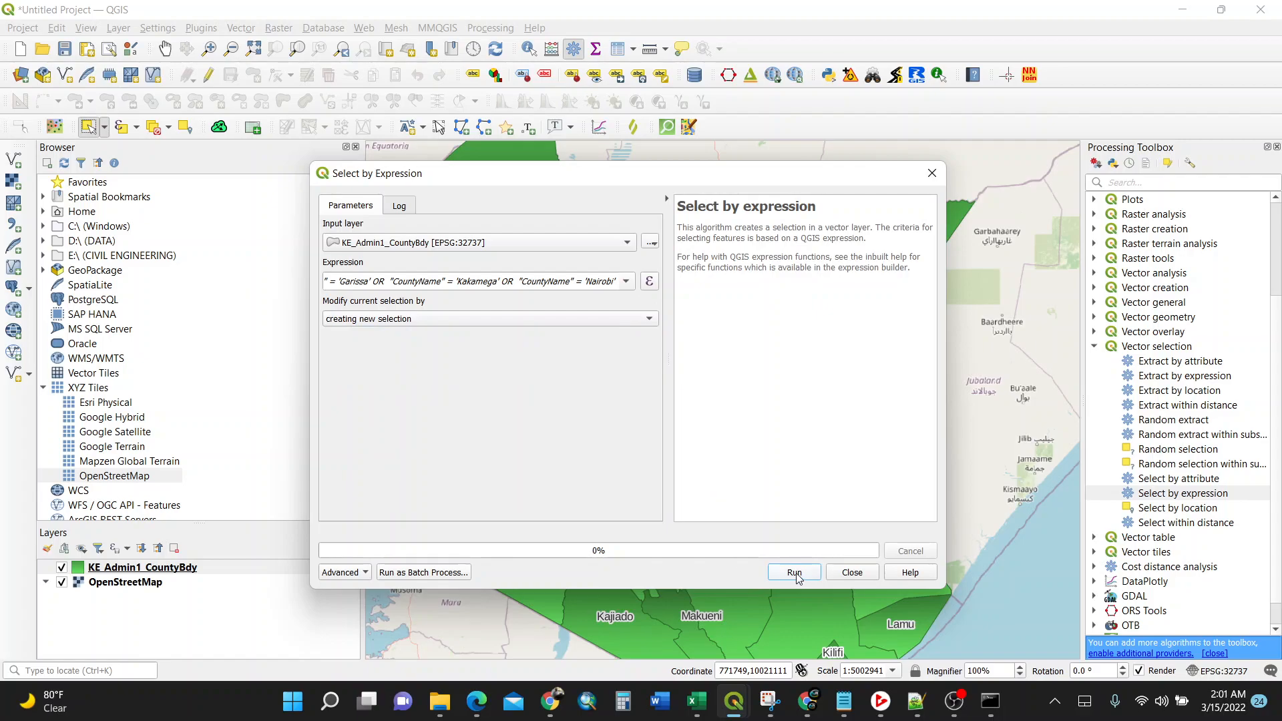
- Run the selection and zoom the map to the four yellow-highlighted counties
click(792, 571)
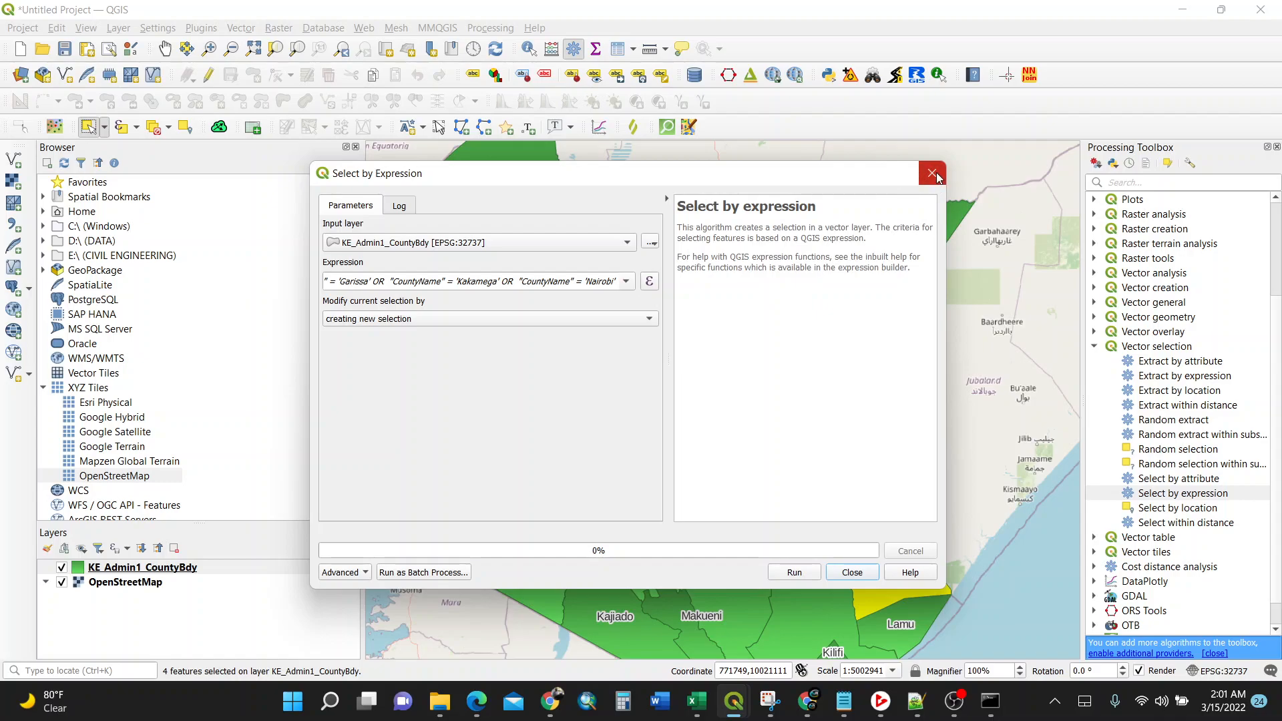
mouse_move(931, 174)
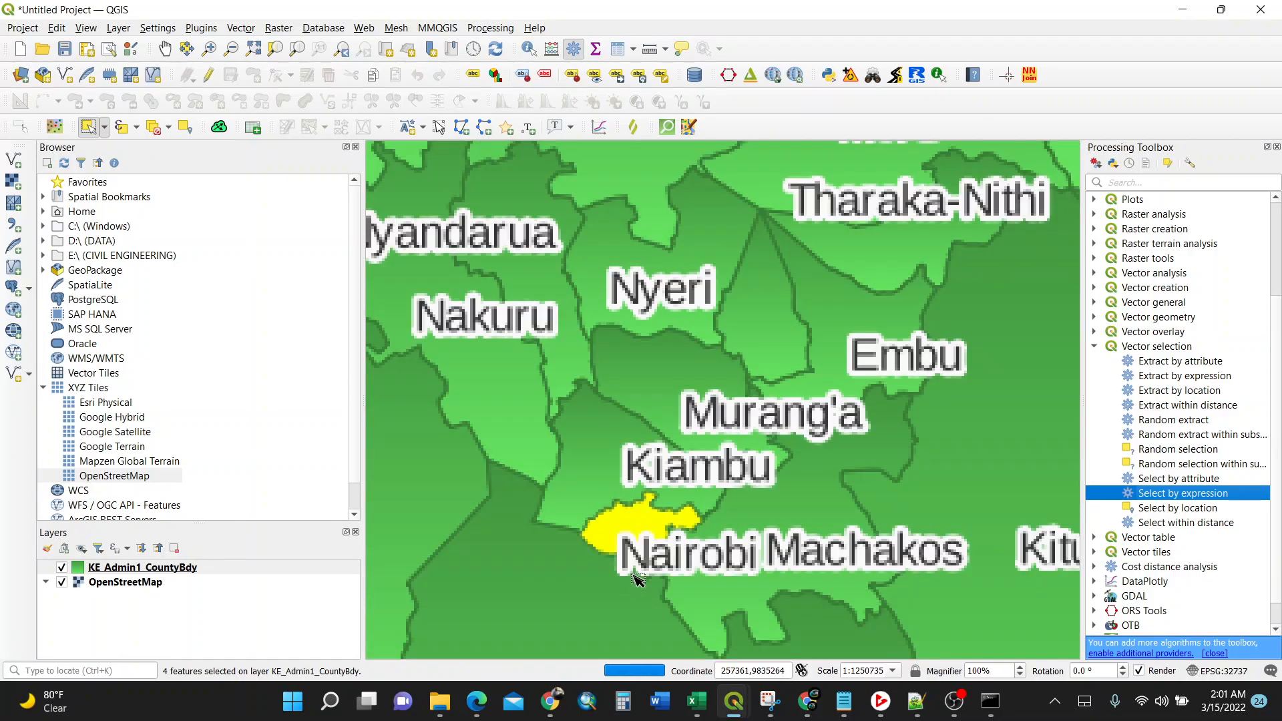
scroll(down, 3)
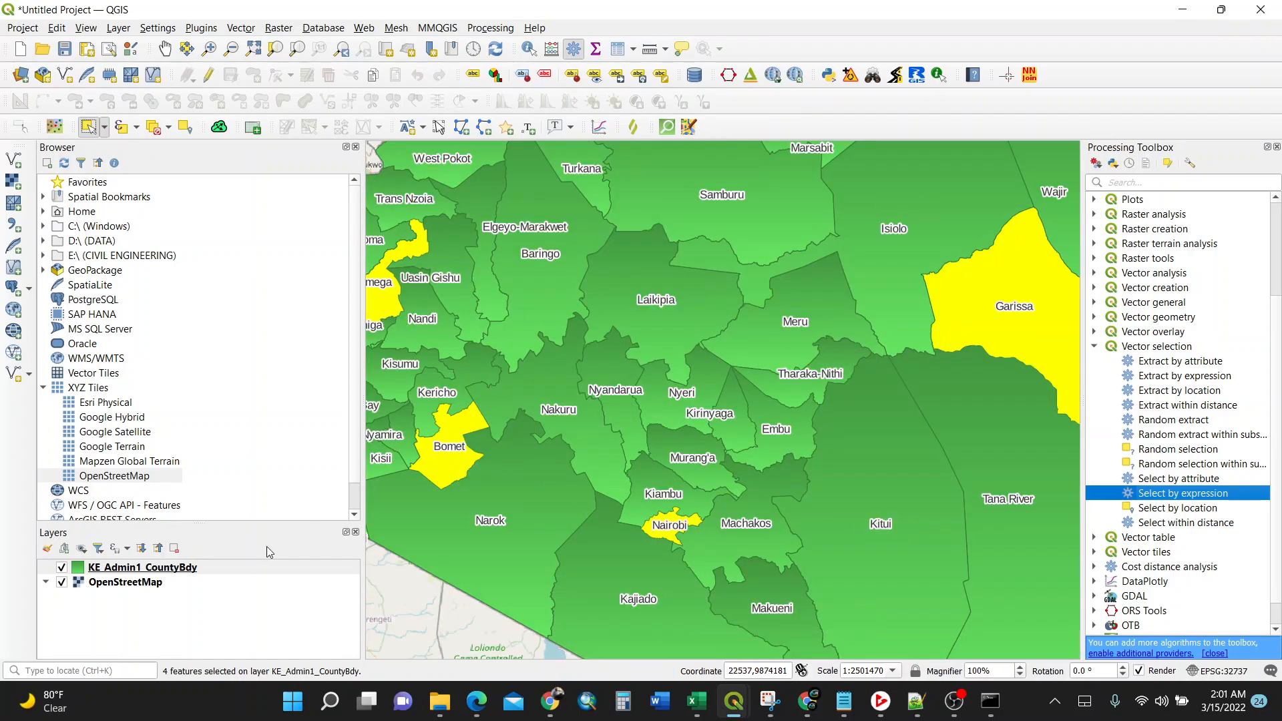